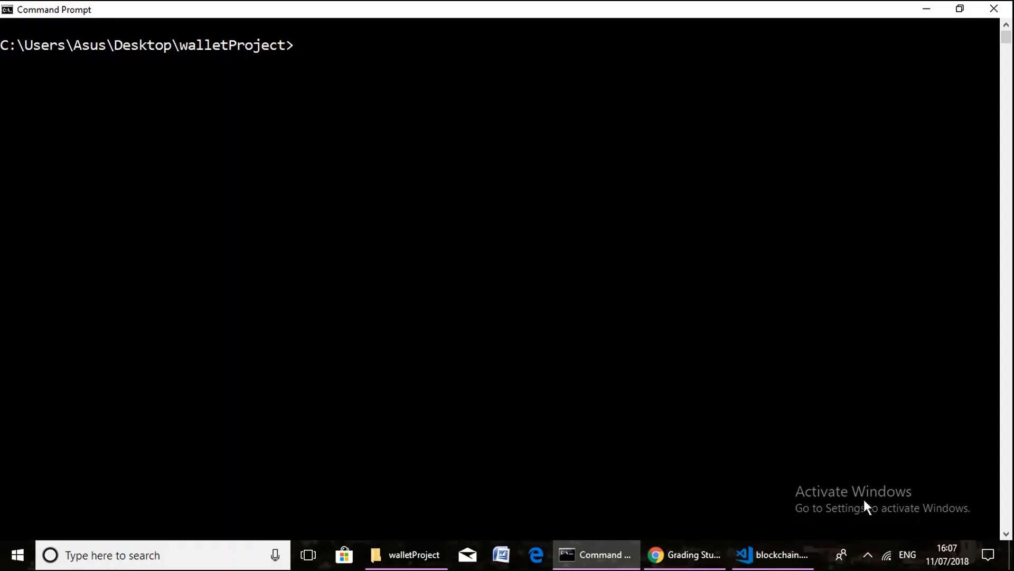
Step: Run python blockchain.py from the walletProject folder to bring up the wallet menu
{"action": "type", "text": "python blockchain.py"}
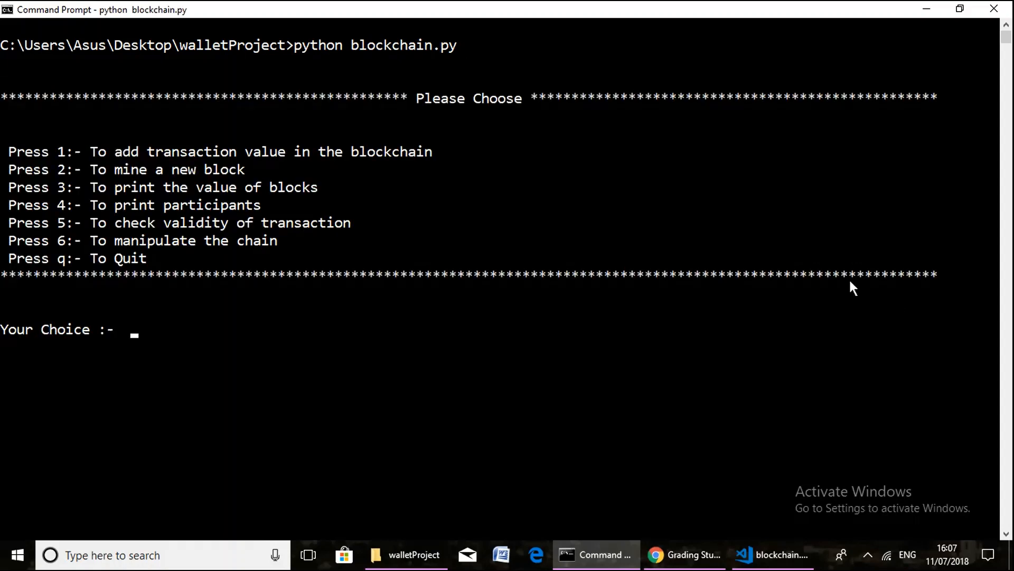
{"action": "mouse_move", "coordinate": [306, 165]}
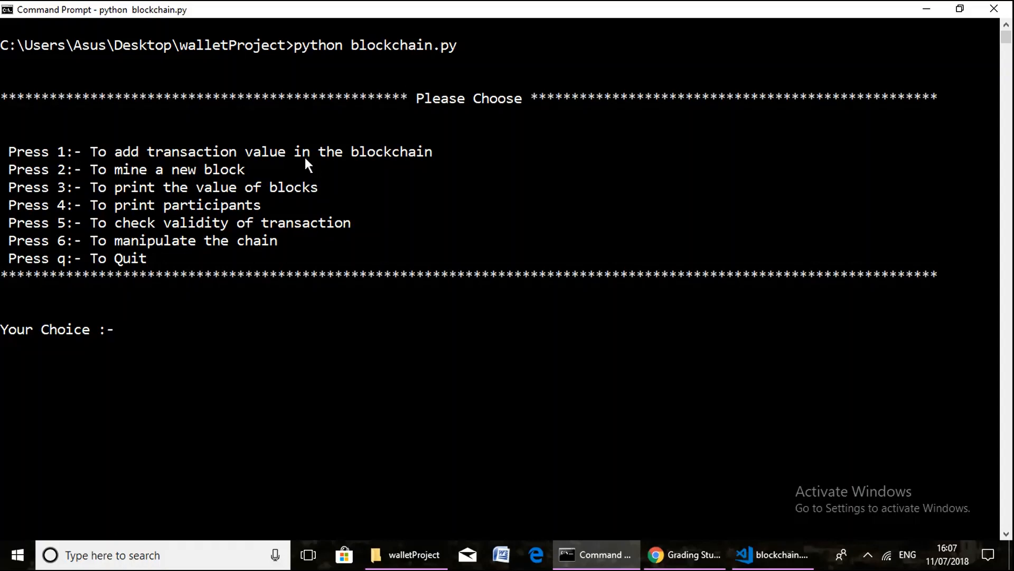
{"action": "mouse_move", "coordinate": [164, 199]}
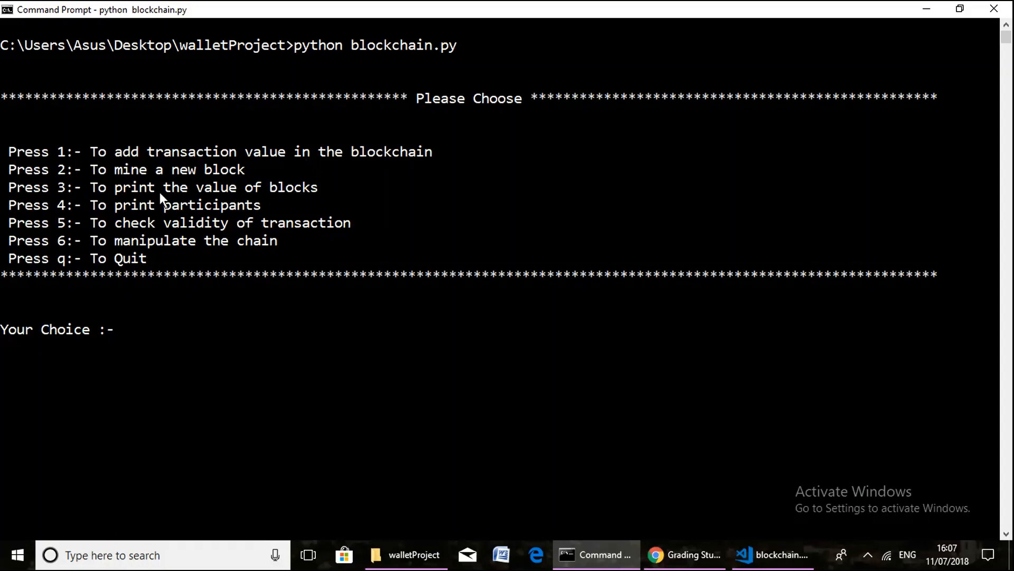
{"action": "mouse_move", "coordinate": [279, 208]}
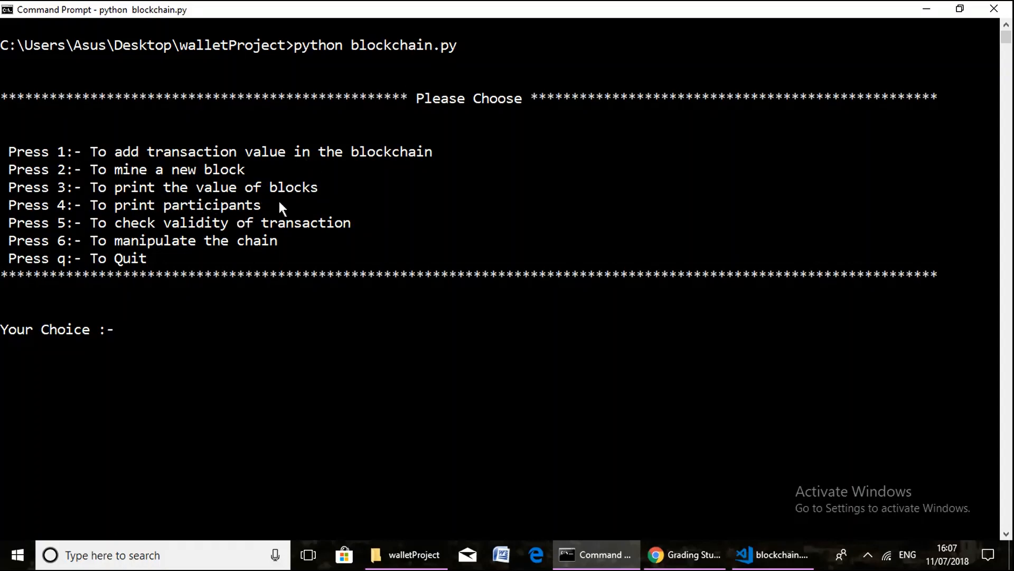
{"action": "mouse_move", "coordinate": [182, 232]}
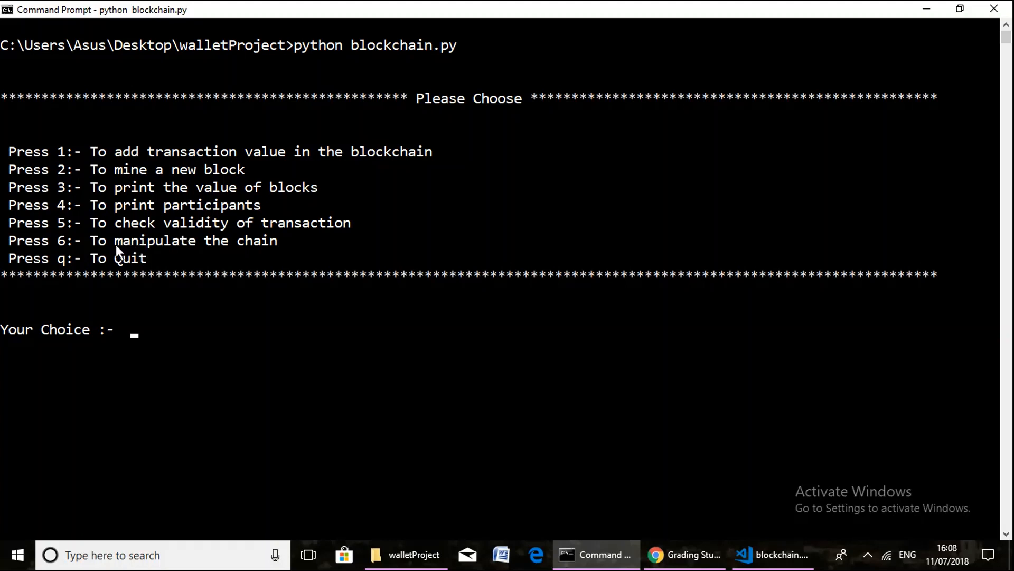
{"action": "mouse_move", "coordinate": [207, 240]}
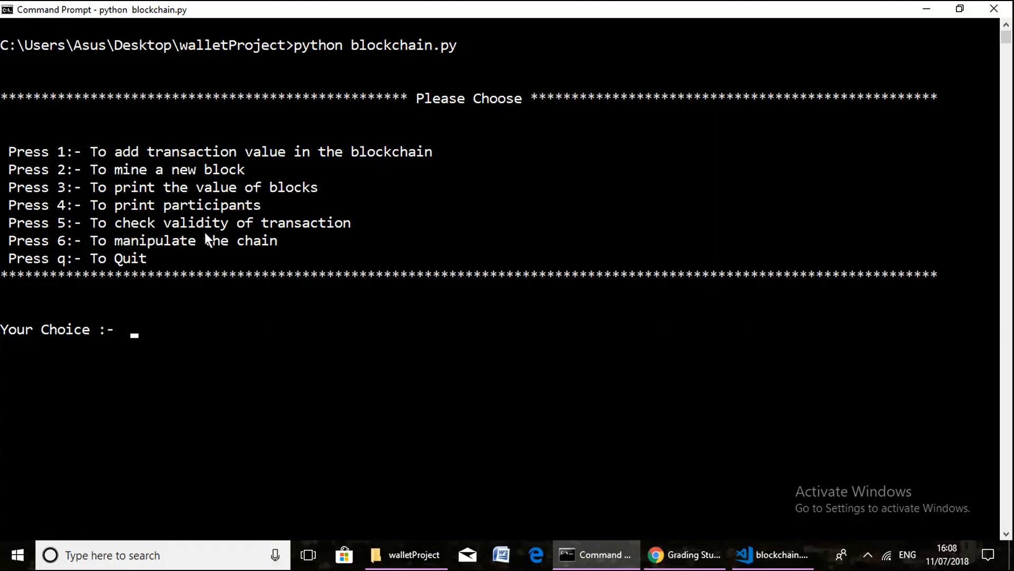
{"action": "mouse_move", "coordinate": [209, 261]}
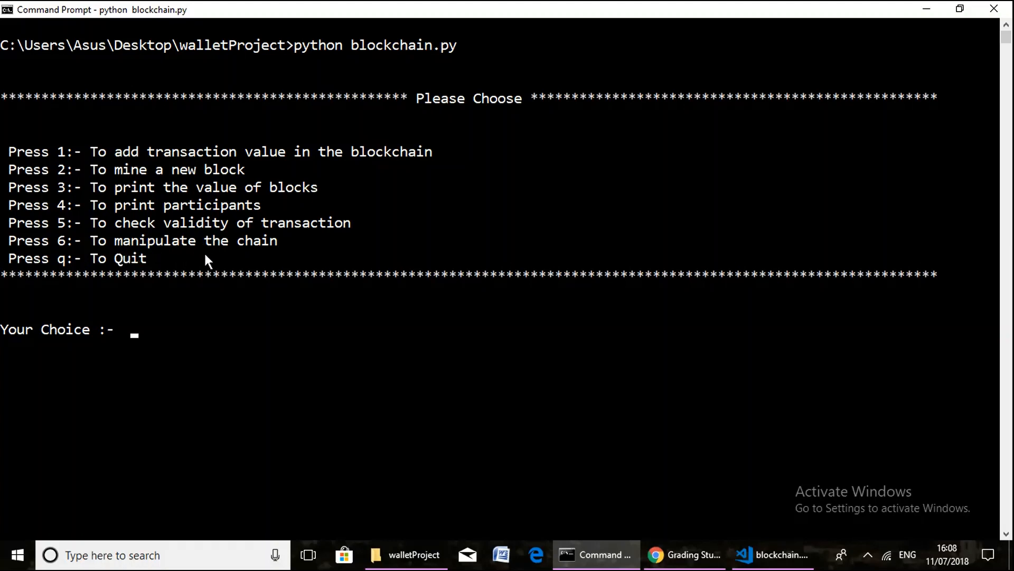
{"action": "mouse_move", "coordinate": [284, 200]}
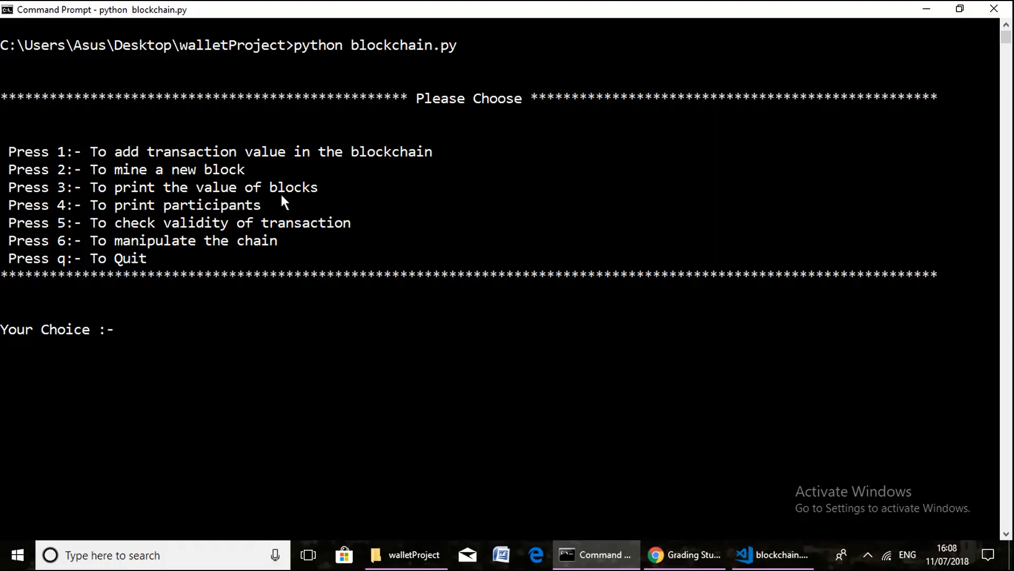
{"action": "mouse_move", "coordinate": [342, 219]}
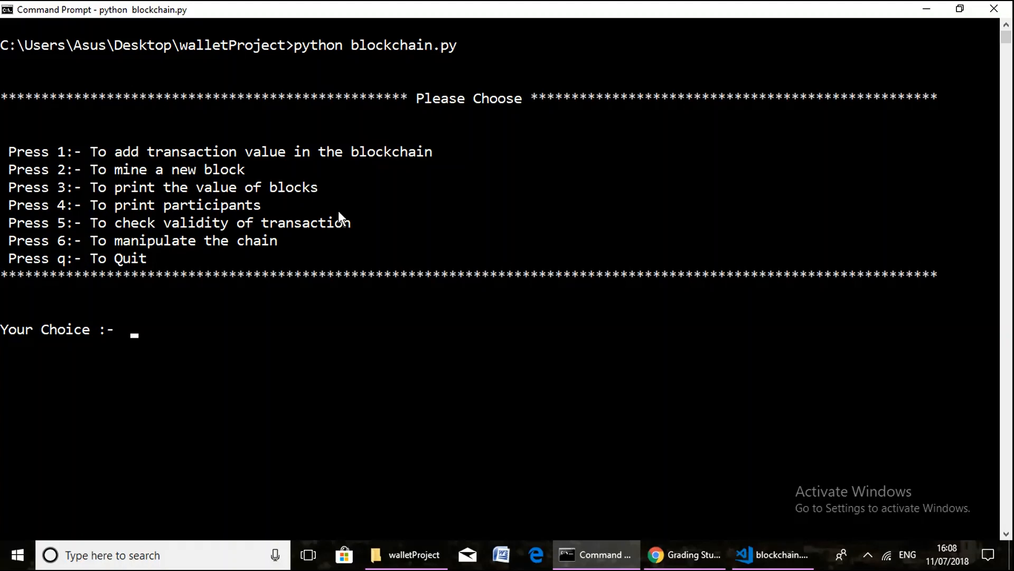
{"action": "mouse_move", "coordinate": [201, 254]}
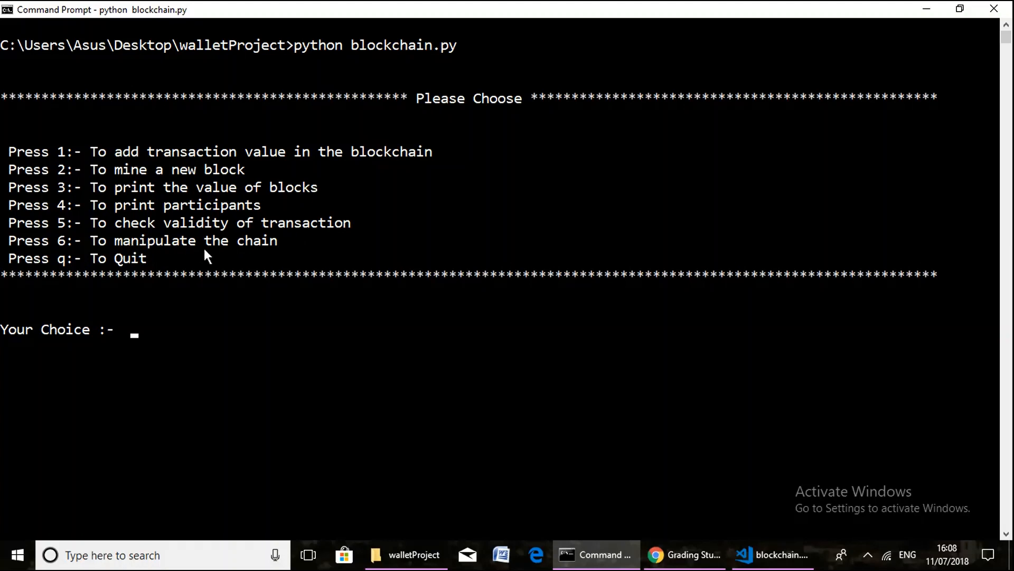
{"action": "mouse_move", "coordinate": [267, 254]}
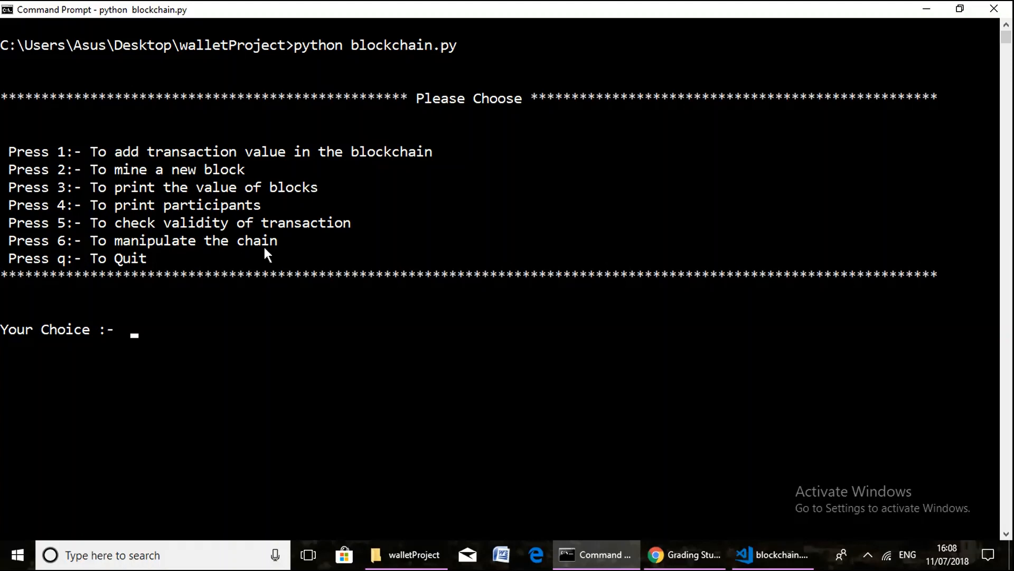
Step: Choose option 3 to list all blocks through index 36, showing balance 98.51
{"action": "type", "text": "3"}
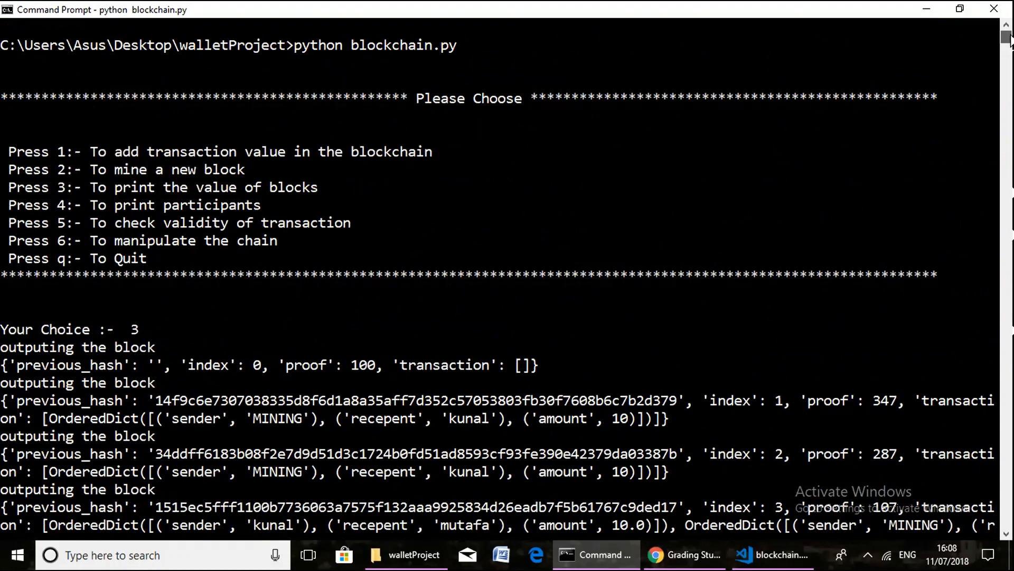
{"action": "scroll", "scroll_direction": "down", "scroll_amount": 3}
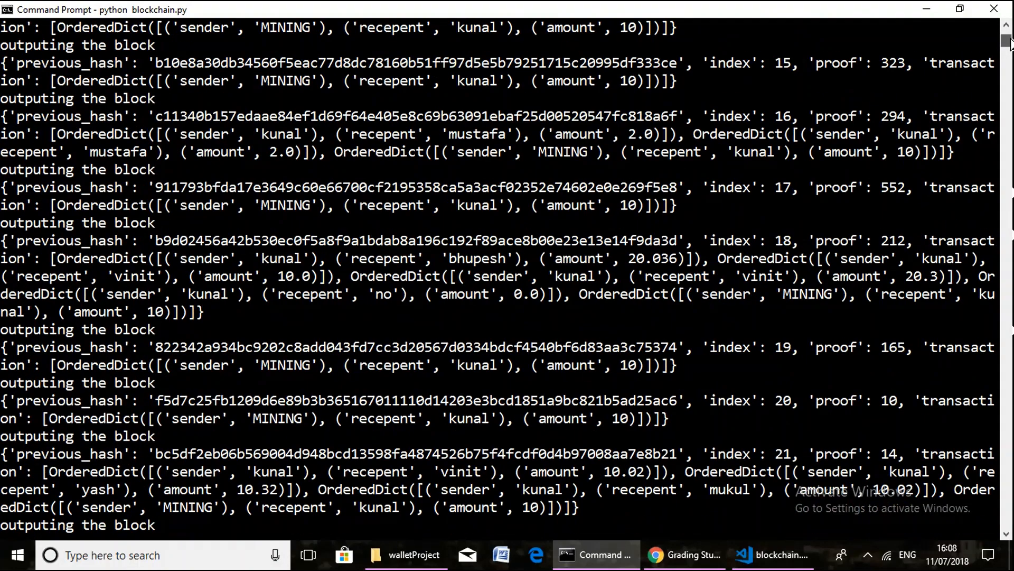
{"action": "scroll", "scroll_direction": "down", "scroll_amount": 3}
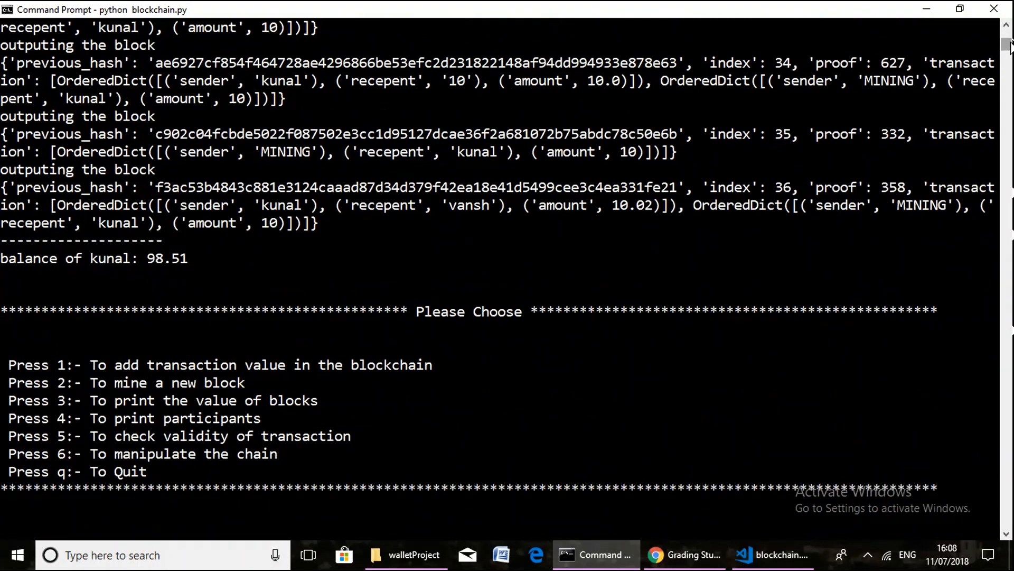
{"action": "mouse_move", "coordinate": [166, 275]}
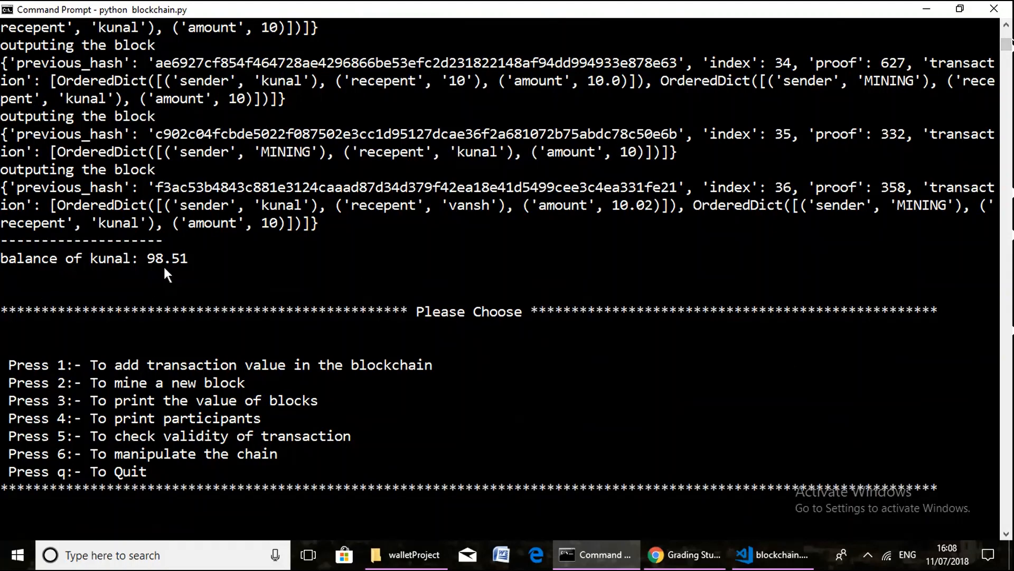
{"action": "mouse_move", "coordinate": [161, 271]}
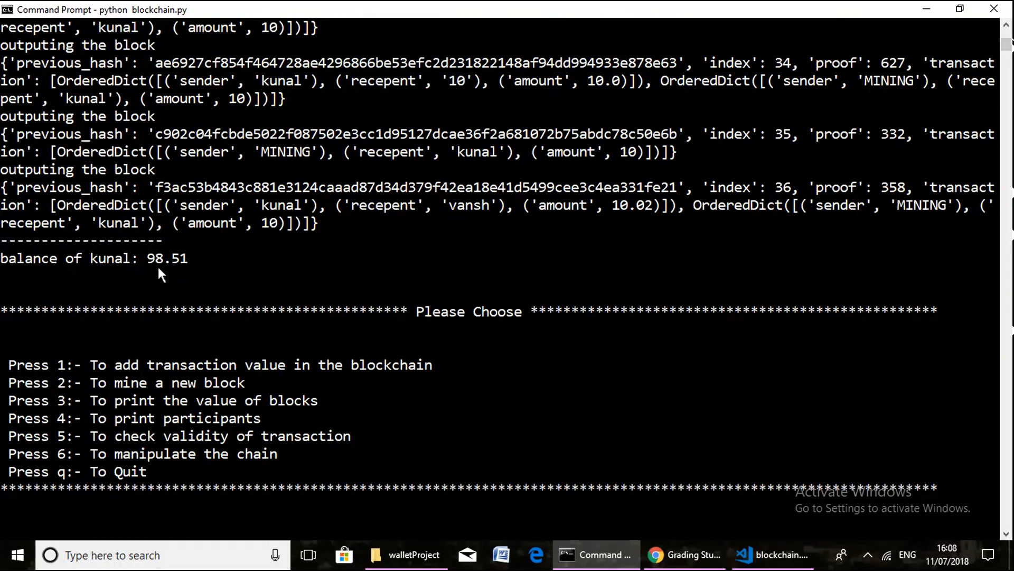
{"action": "type", "text": "3"}
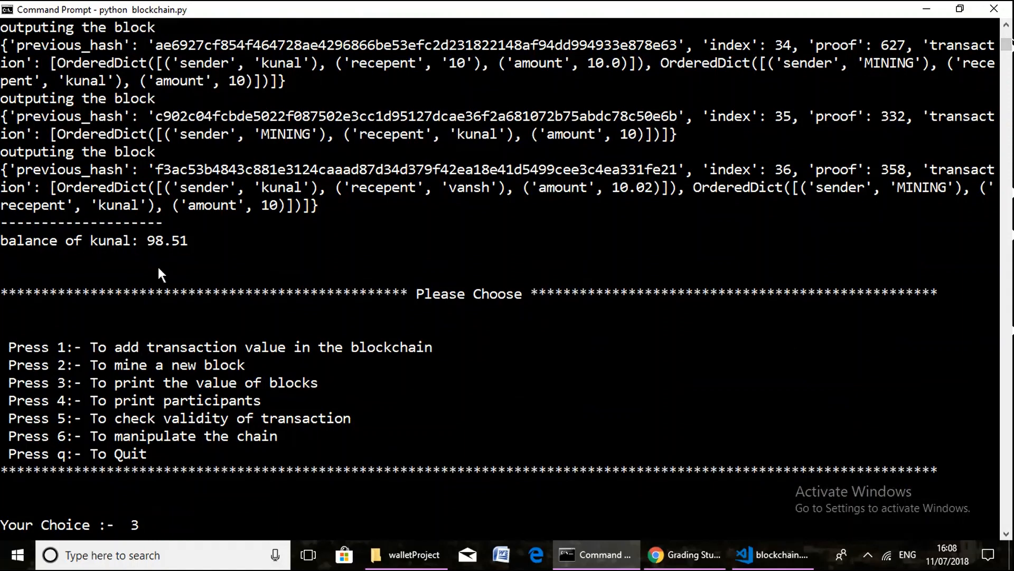
Step: Clear the stray 3 and choose option 2 to mine a block, raising balance to 108.51
{"action": "key", "text": "Backspace"}
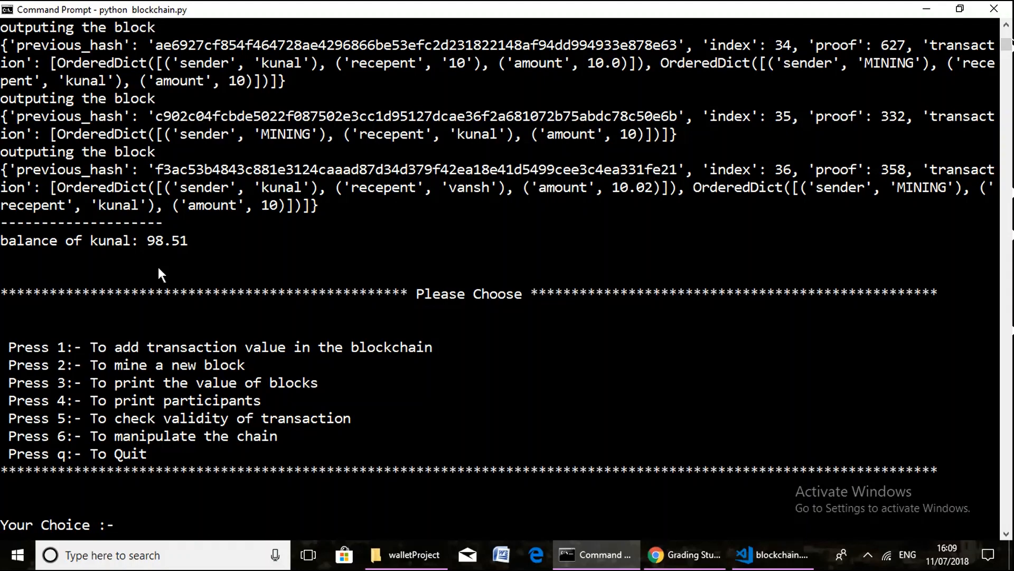
{"action": "type", "text": "2"}
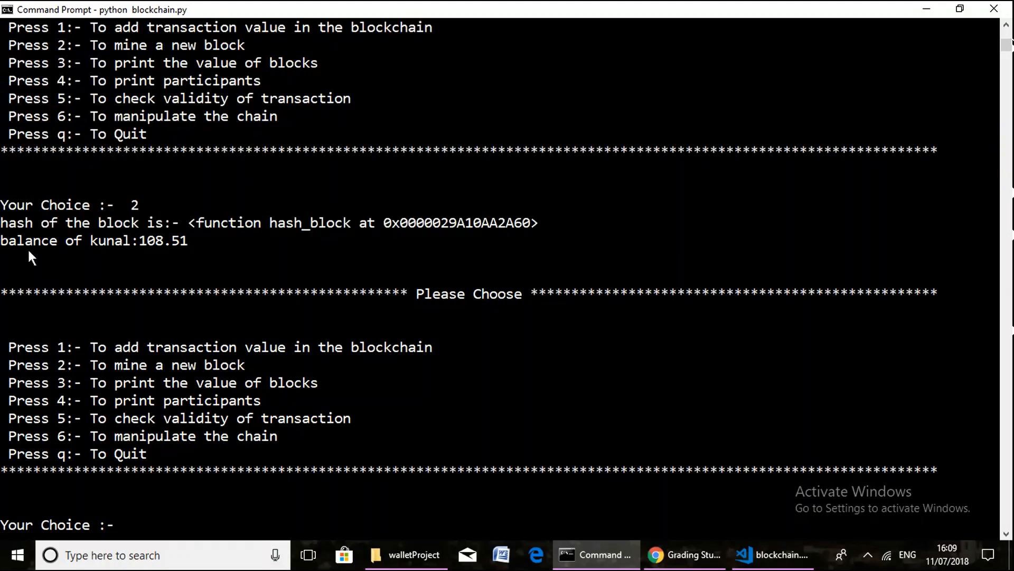
{"action": "mouse_move", "coordinate": [148, 255]}
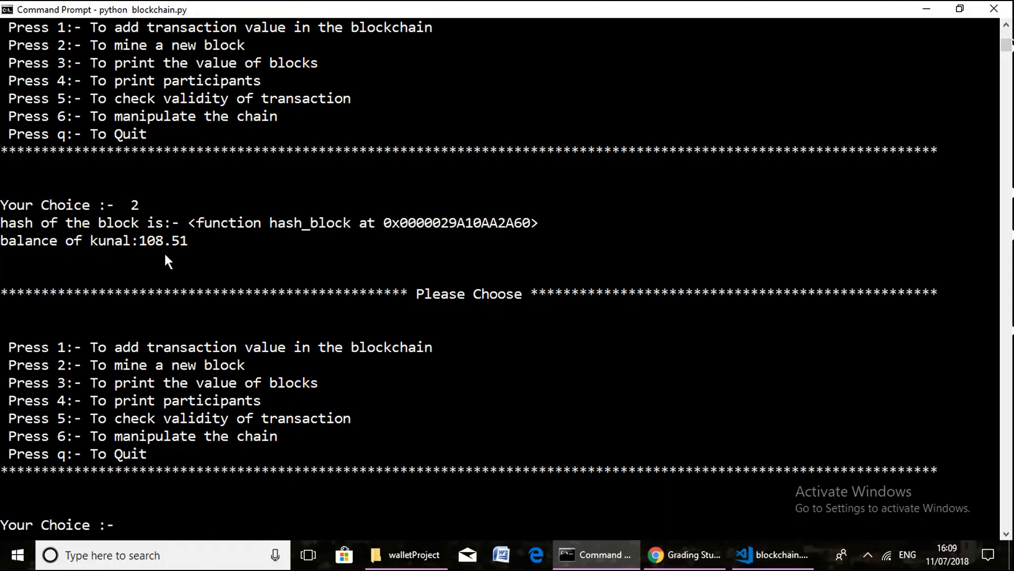
{"action": "mouse_move", "coordinate": [901, 266]}
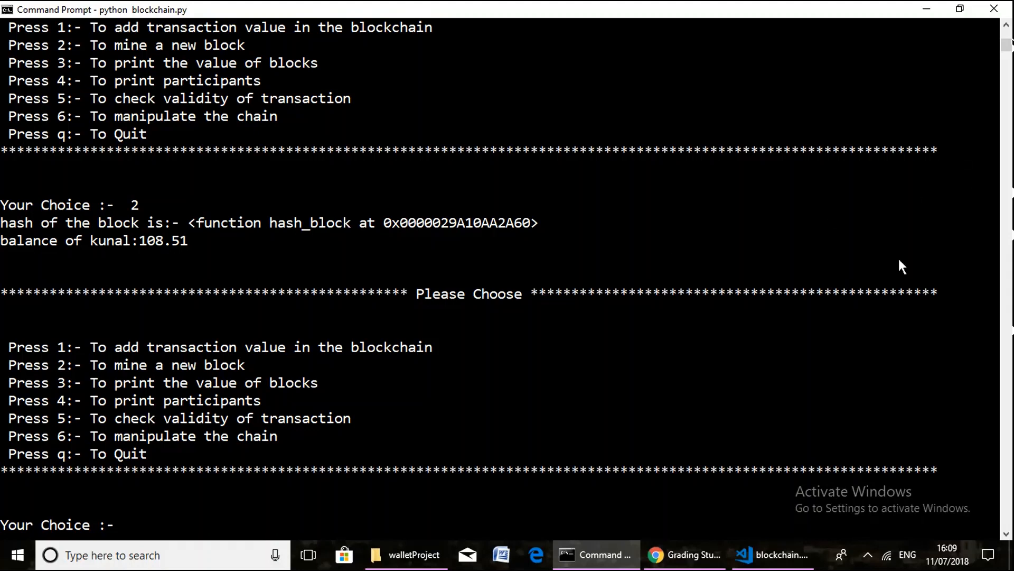
{"action": "mouse_move", "coordinate": [572, 497]}
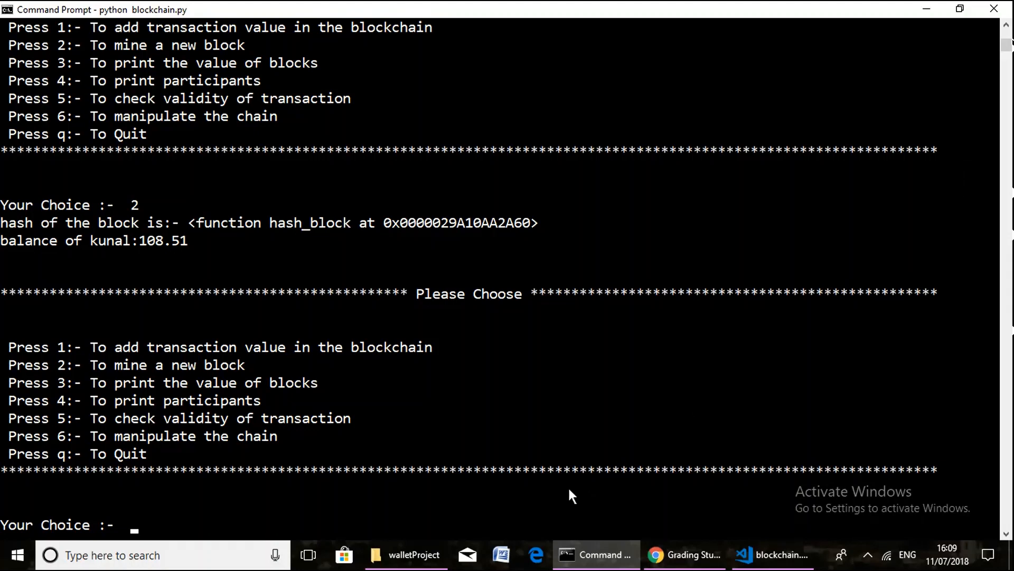
Step: Choose option 1 and send 50.80 to recipient mustafa, leaving balance 57.71
{"action": "type", "text": "1"}
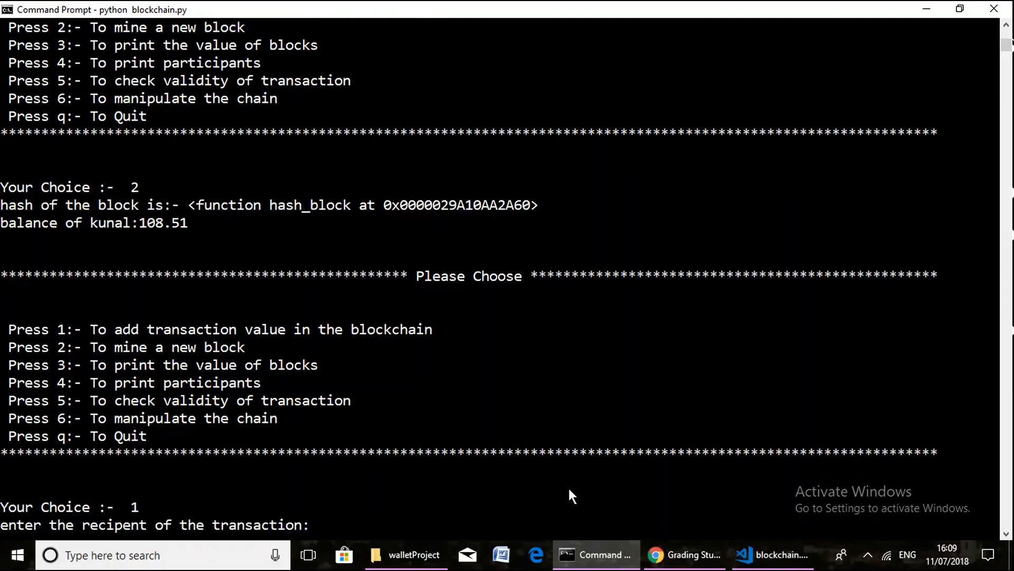
{"action": "type", "text": "mus"}
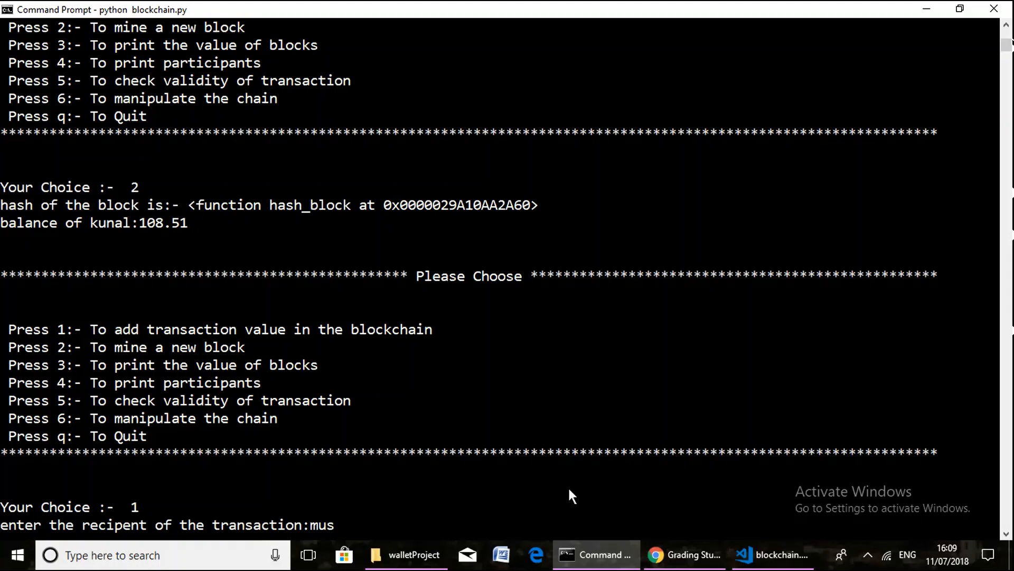
{"action": "type", "text": "tafa"}
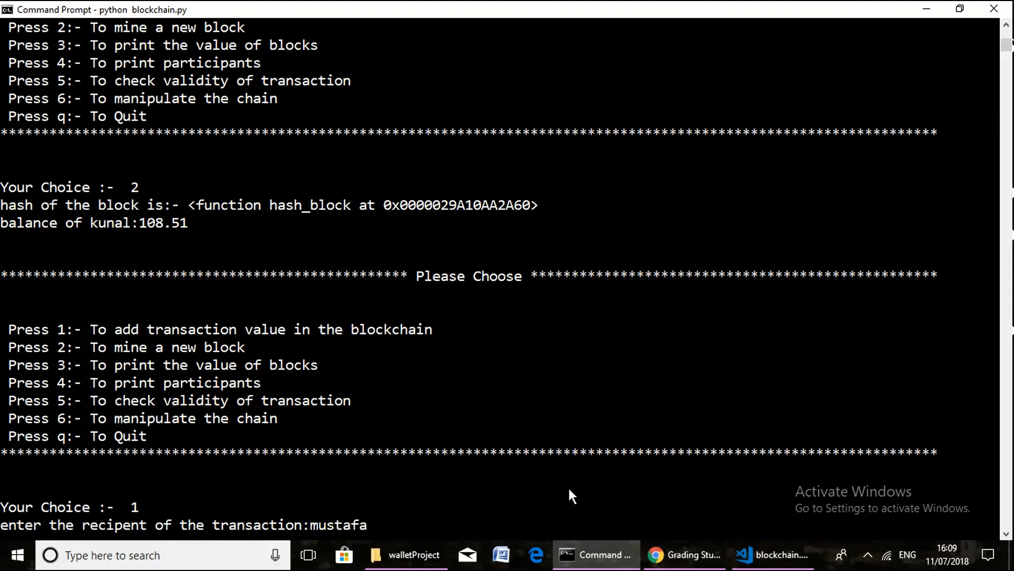
{"action": "key", "text": "Return"}
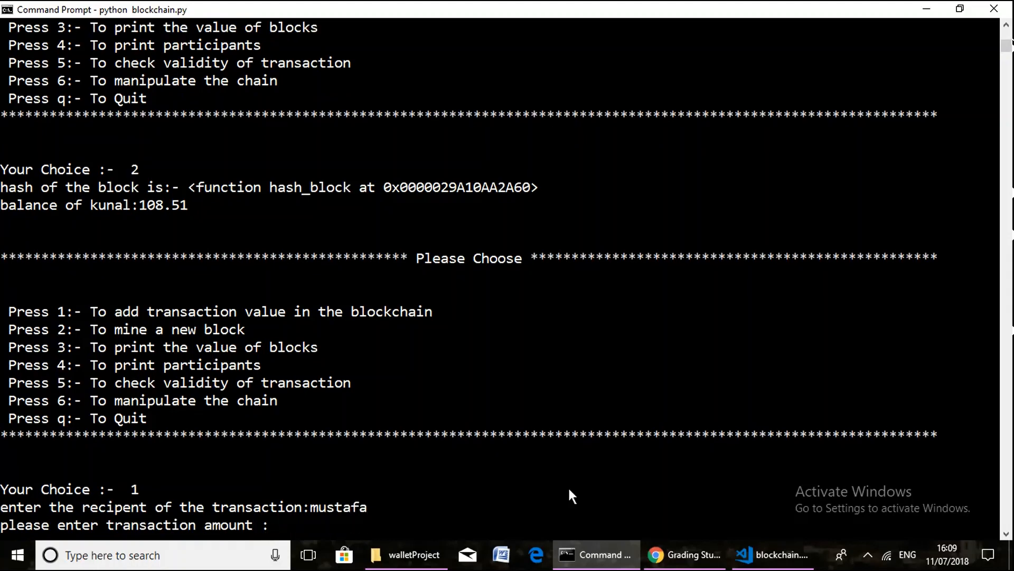
{"action": "type", "text": "5"}
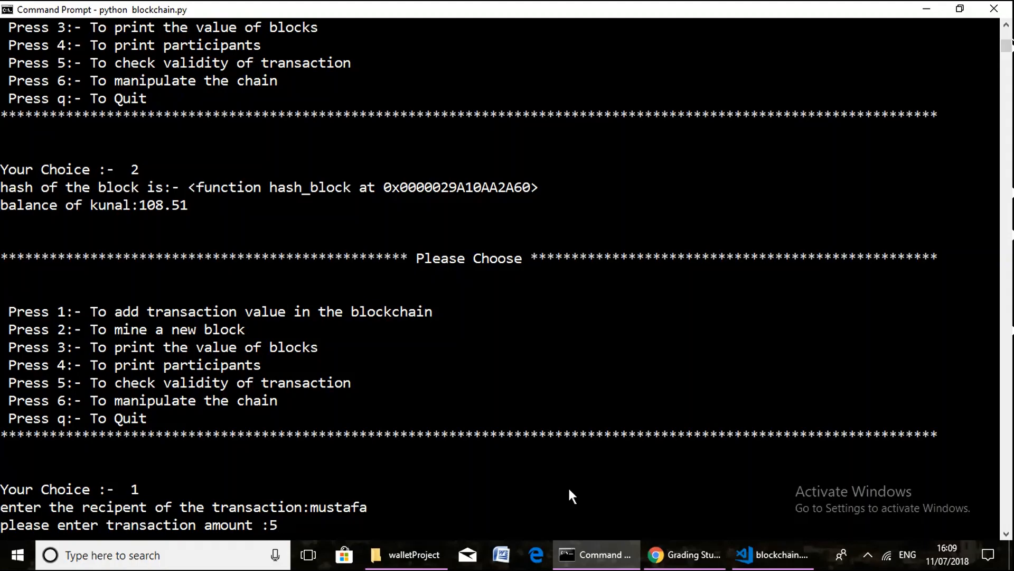
{"action": "type", "text": "0.8"}
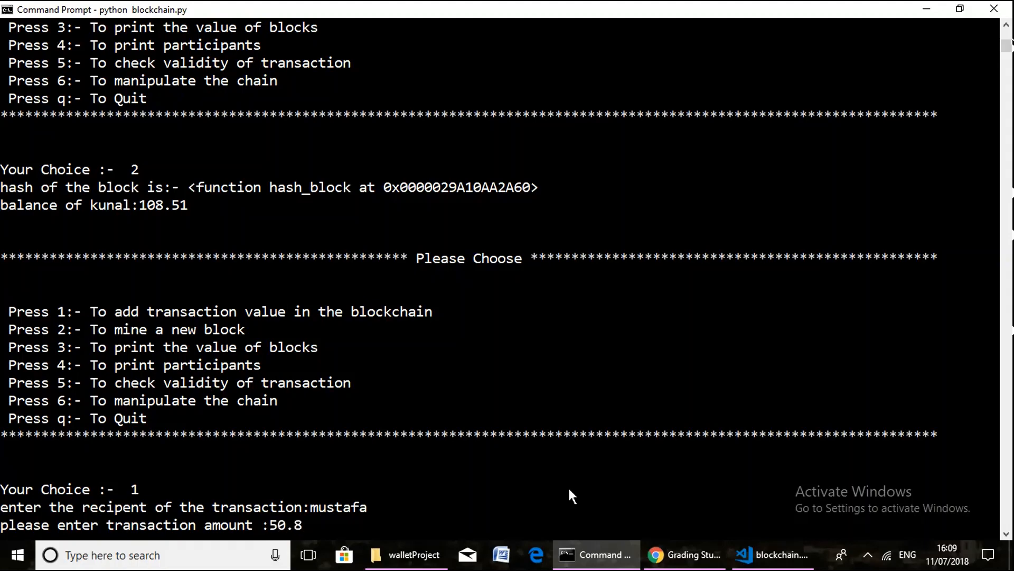
{"action": "type", "text": "0"}
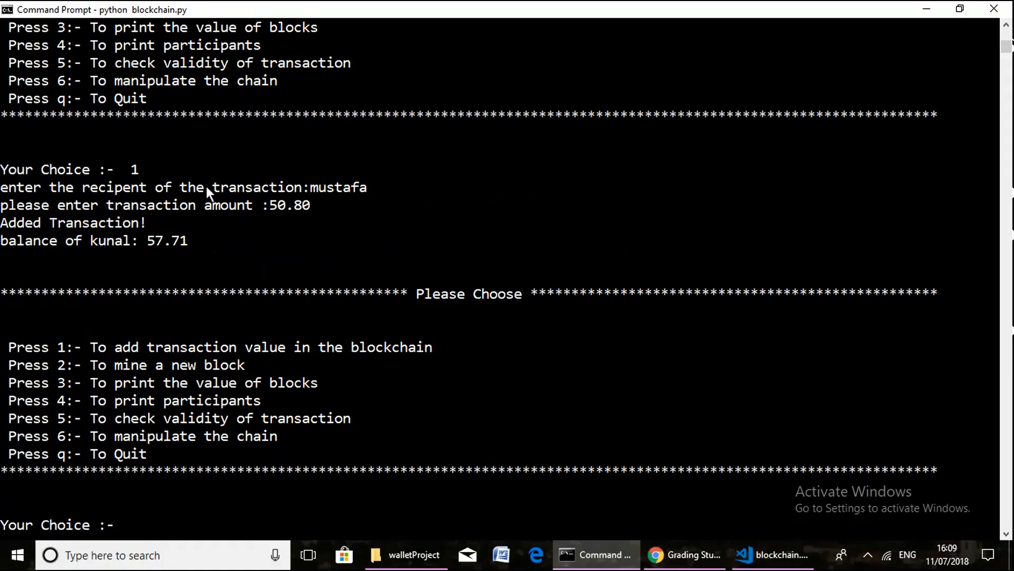
{"action": "mouse_move", "coordinate": [8, 238]}
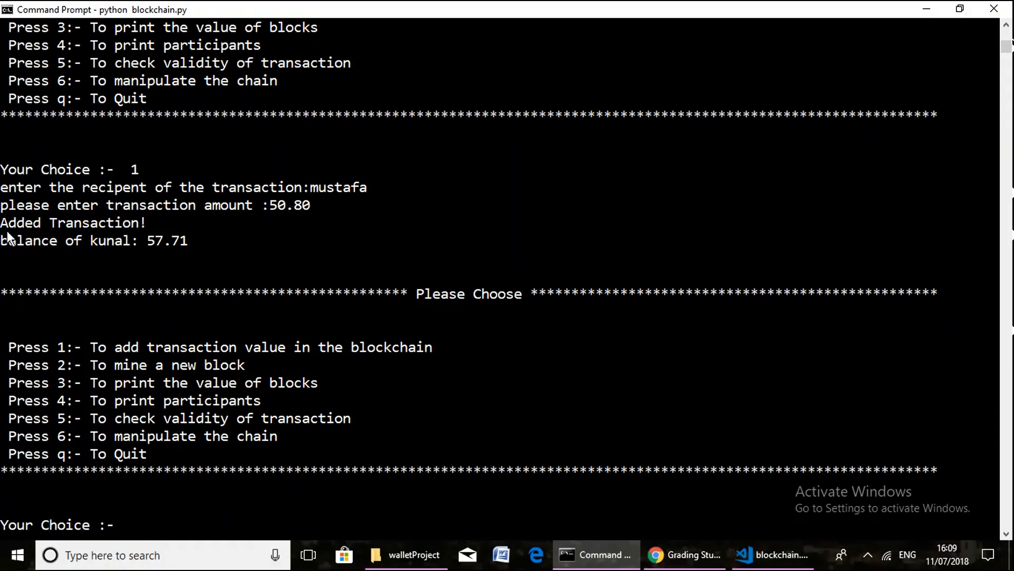
{"action": "mouse_move", "coordinate": [25, 255]}
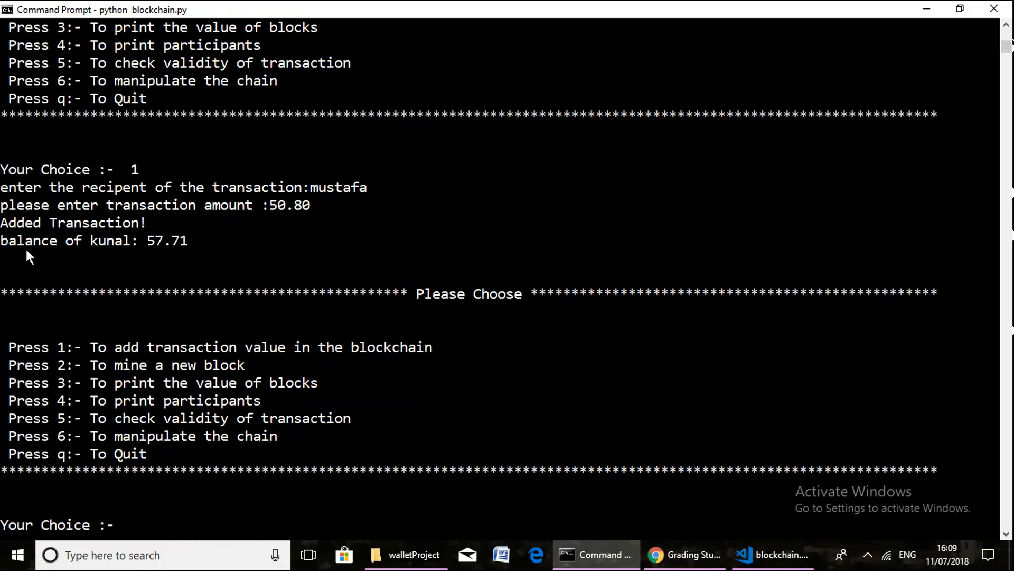
{"action": "mouse_move", "coordinate": [159, 255]}
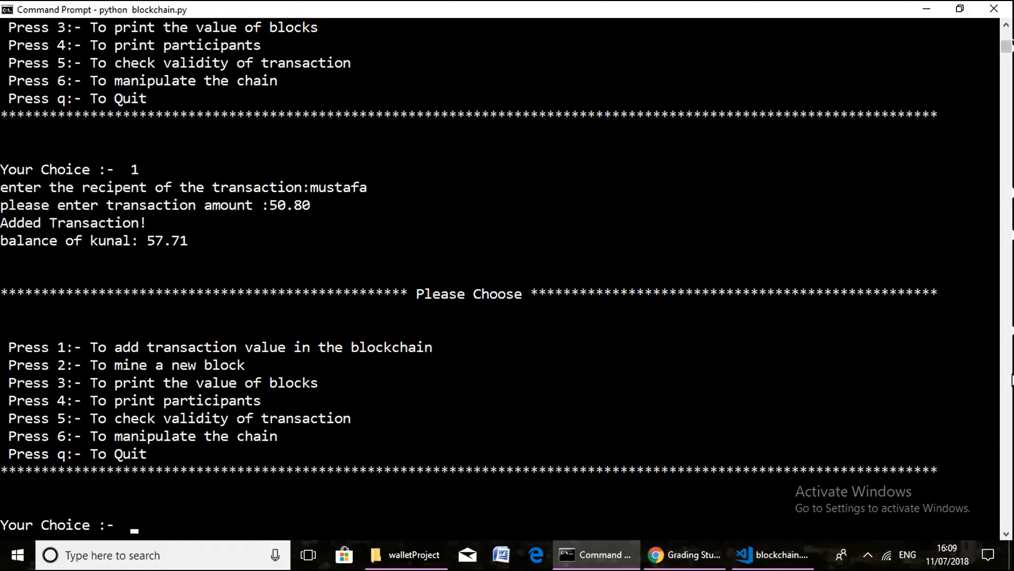
{"action": "mouse_move", "coordinate": [805, 124]}
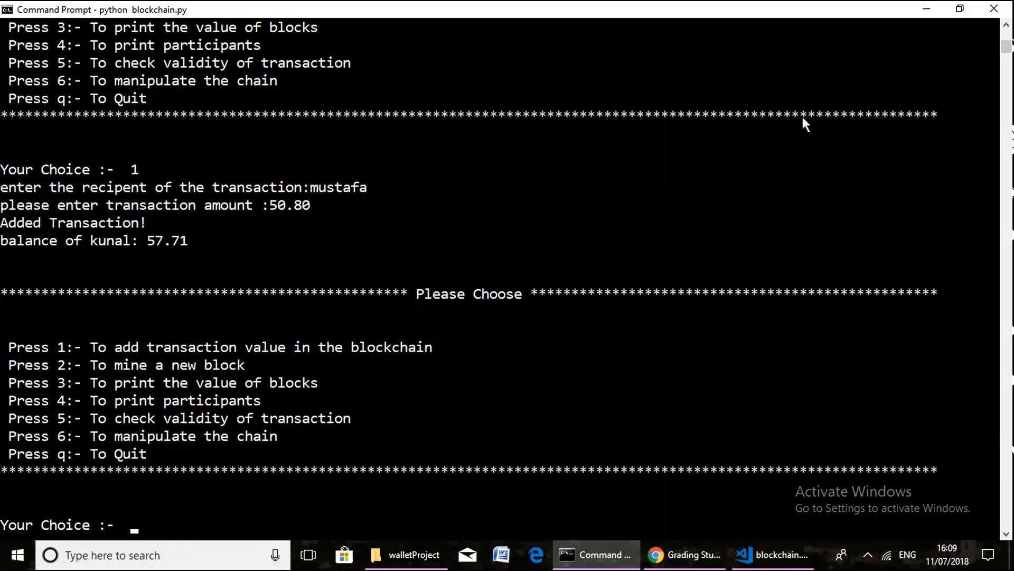
{"action": "mouse_move", "coordinate": [208, 514]}
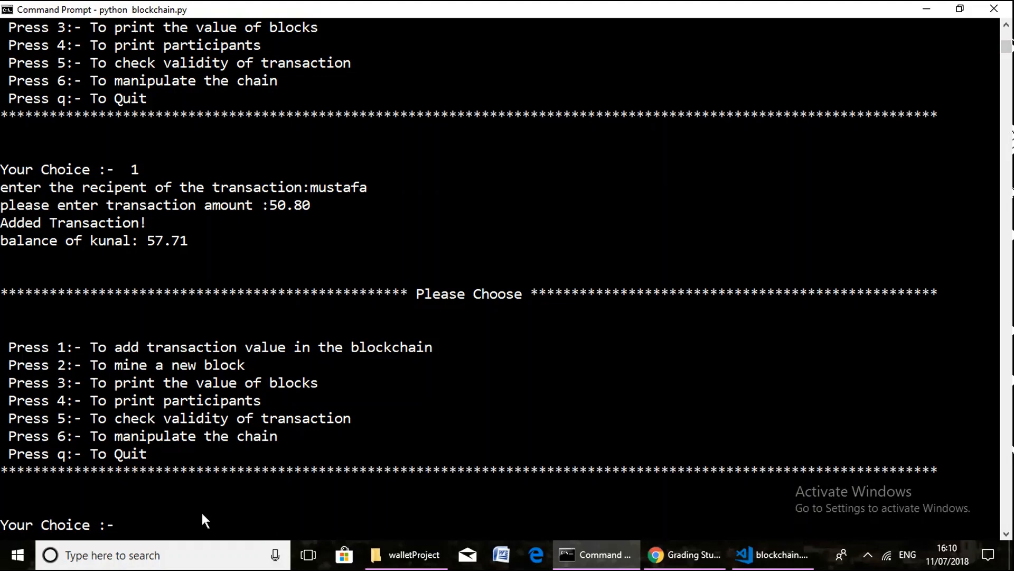
Step: Choose option 4 to list participants kunal and mustafa
{"action": "type", "text": "4"}
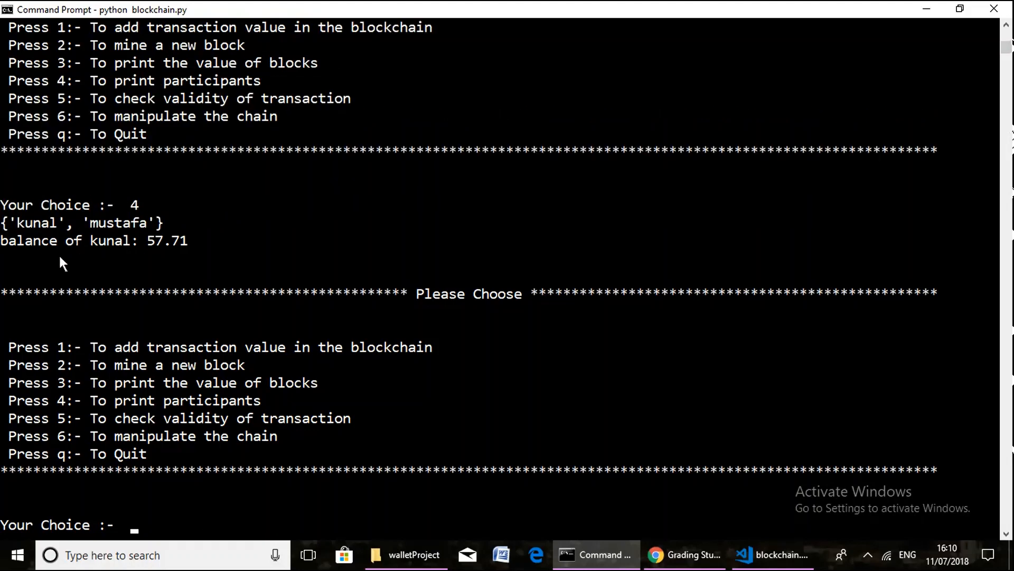
{"action": "mouse_move", "coordinate": [31, 235]}
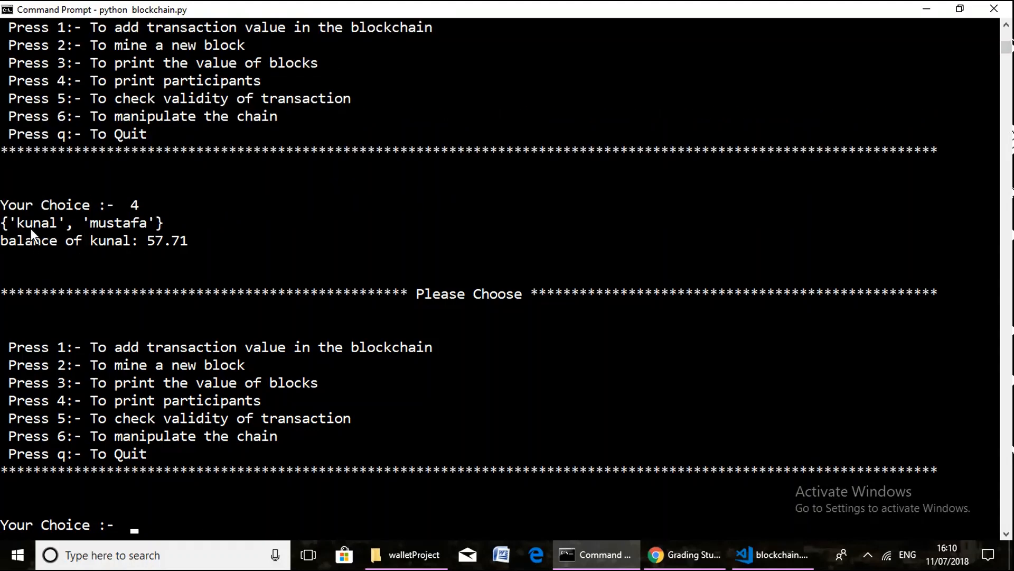
{"action": "mouse_move", "coordinate": [116, 252]}
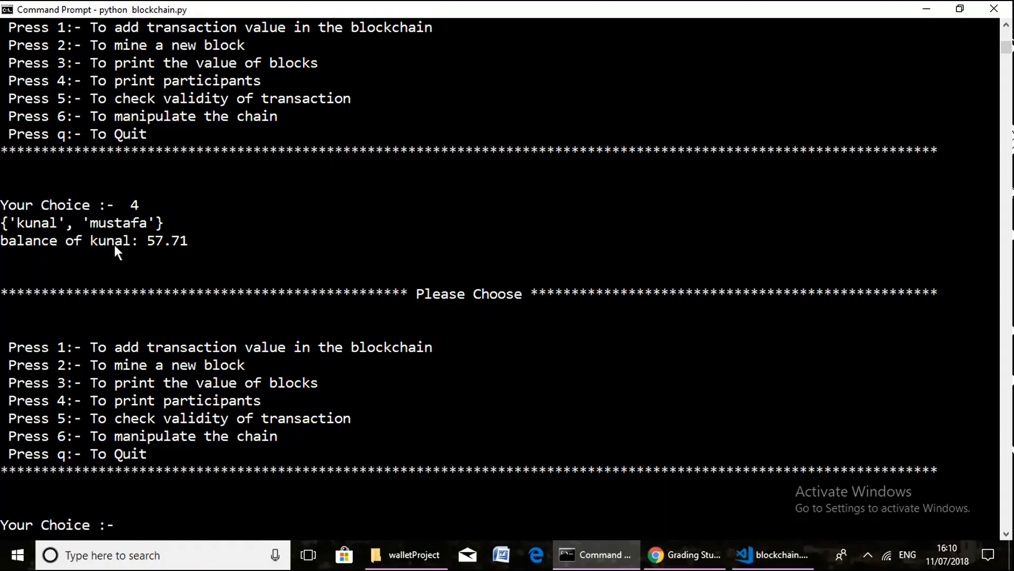
{"action": "mouse_move", "coordinate": [22, 239]}
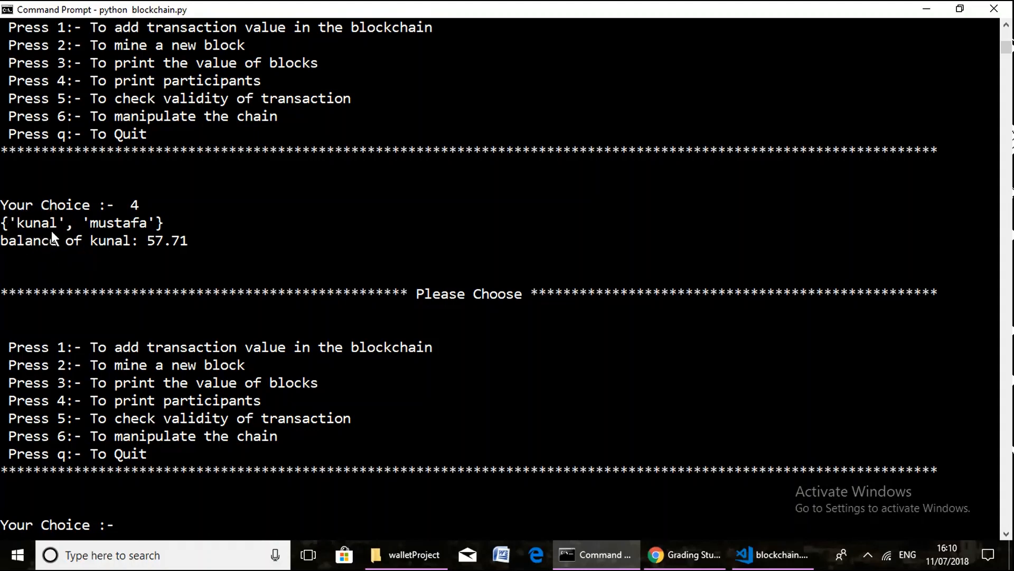
{"action": "mouse_move", "coordinate": [16, 223]}
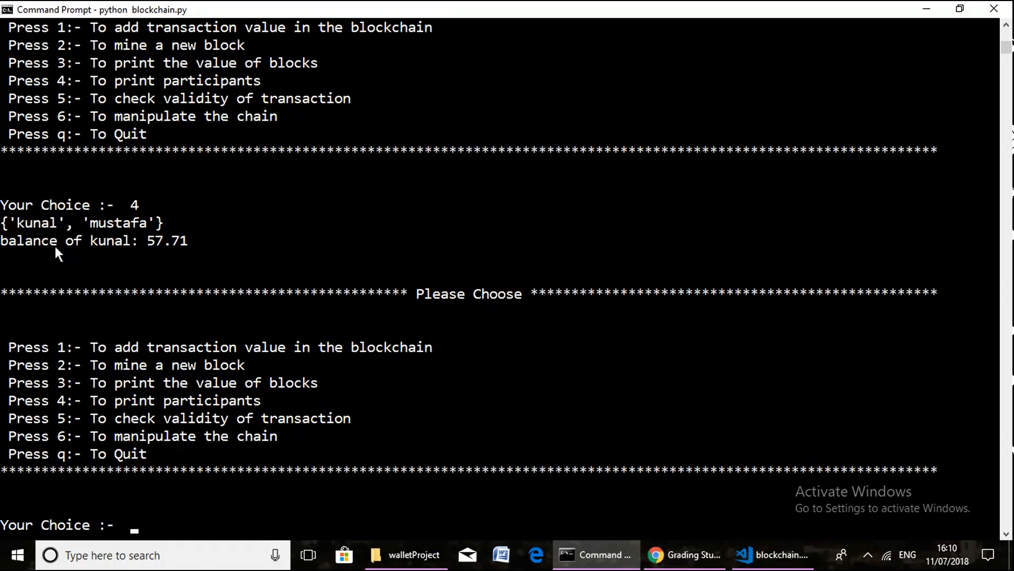
{"action": "mouse_move", "coordinate": [18, 229]}
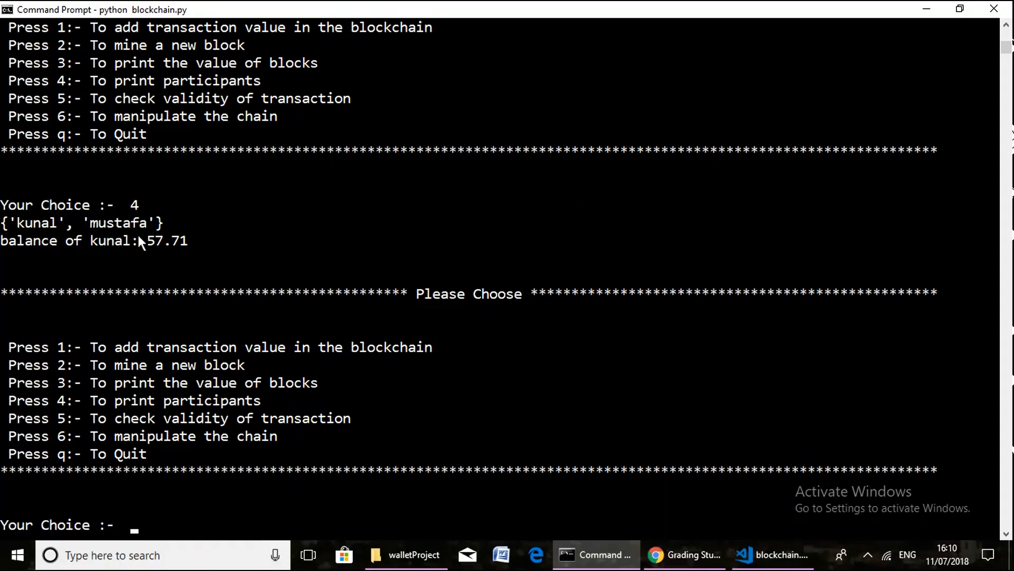
{"action": "mouse_move", "coordinate": [51, 232]}
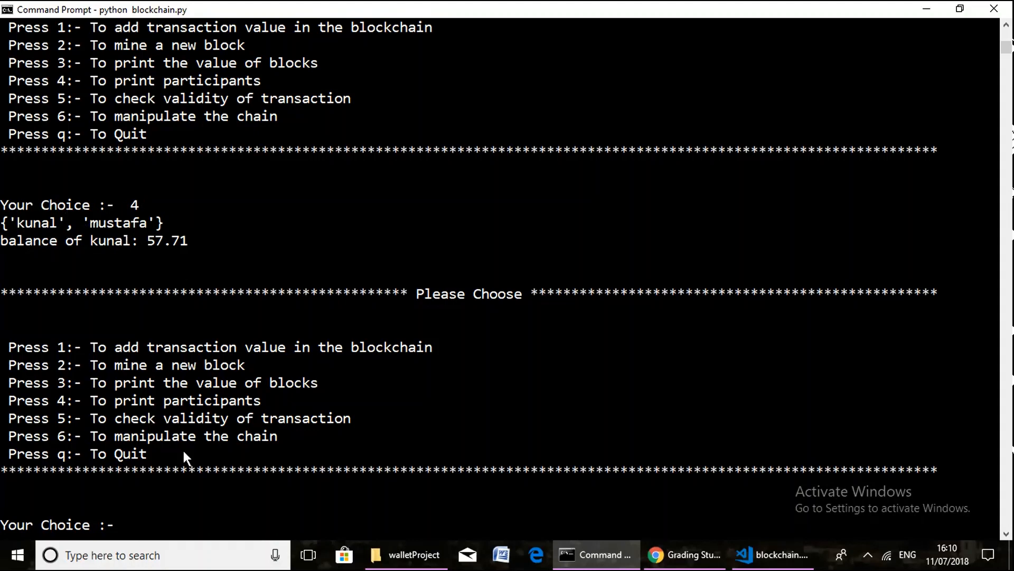
{"action": "mouse_move", "coordinate": [175, 489]}
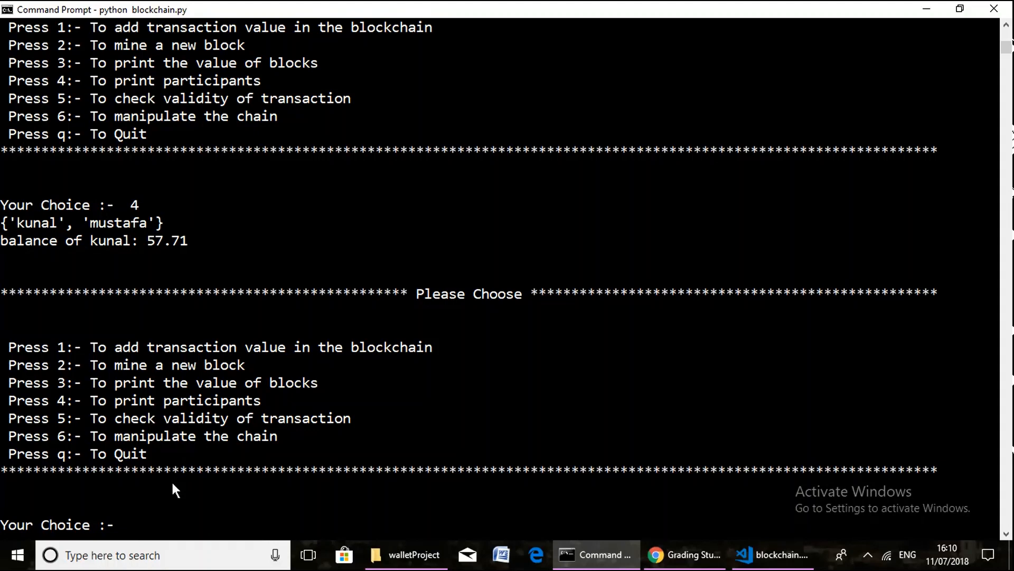
{"action": "key", "text": "ctrl+z"}
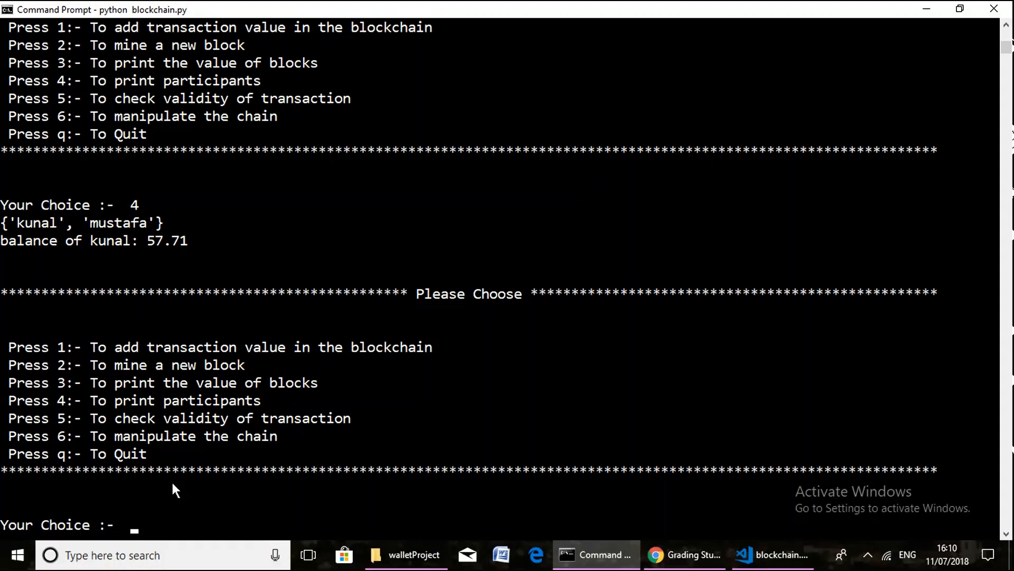
Step: Choose option 5 to confirm all transactions are valid
{"action": "type", "text": "5"}
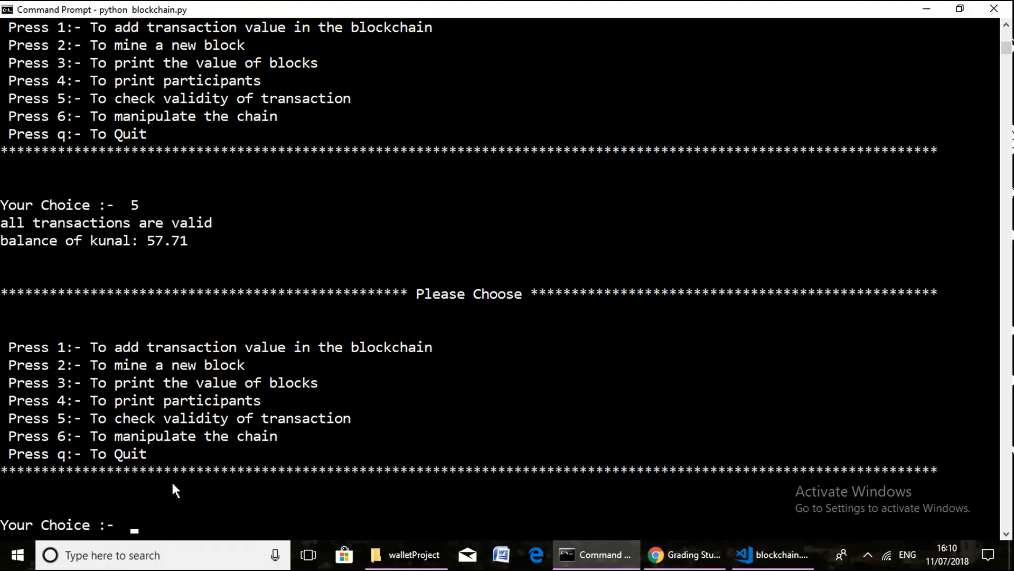
{"action": "mouse_move", "coordinate": [19, 243]}
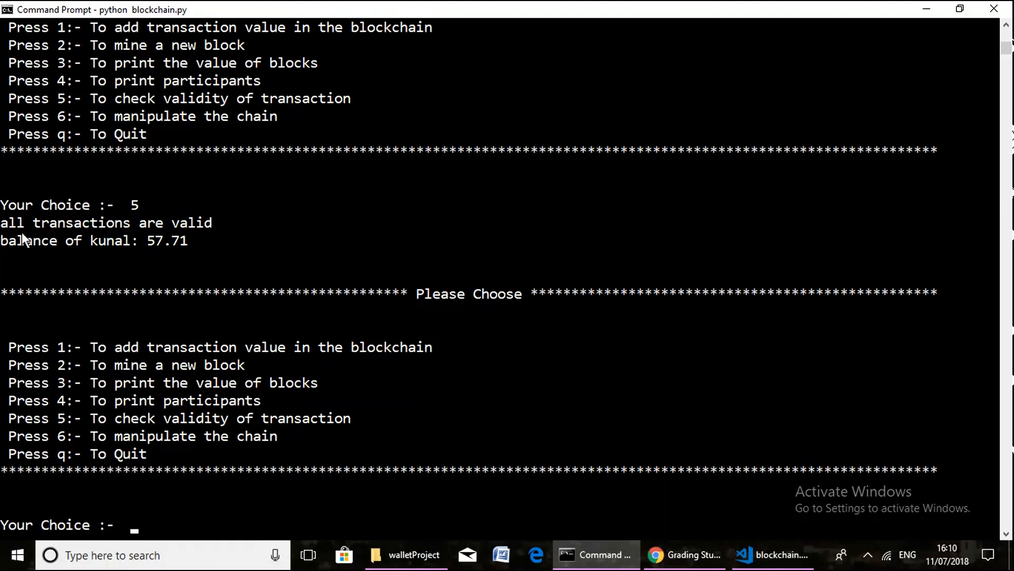
{"action": "mouse_move", "coordinate": [13, 243]}
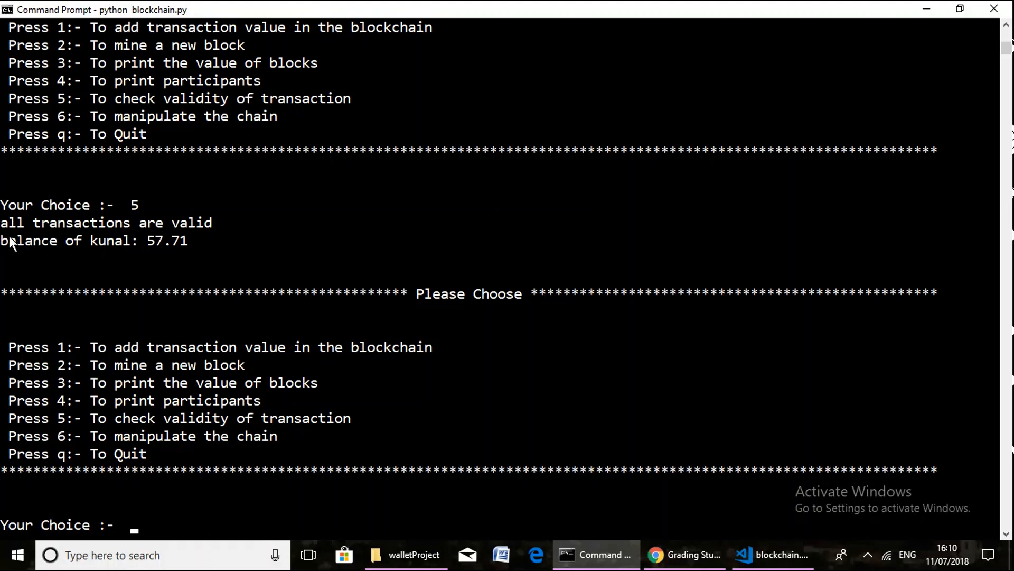
{"action": "mouse_move", "coordinate": [204, 243]}
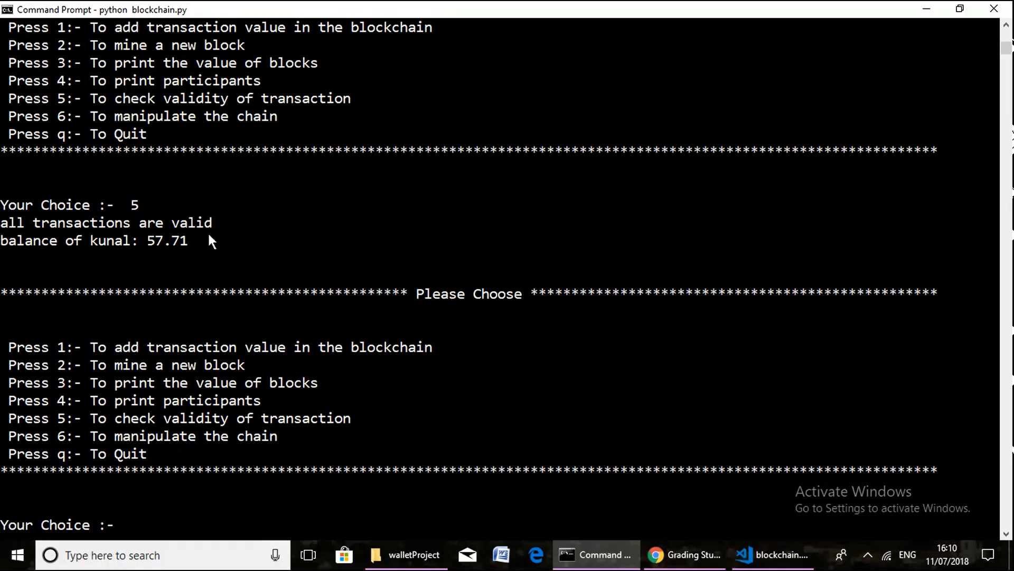
Step: Choose option 6 to manipulate the chain, yielding "invalid blockchain" and exit
{"action": "type", "text": "6"}
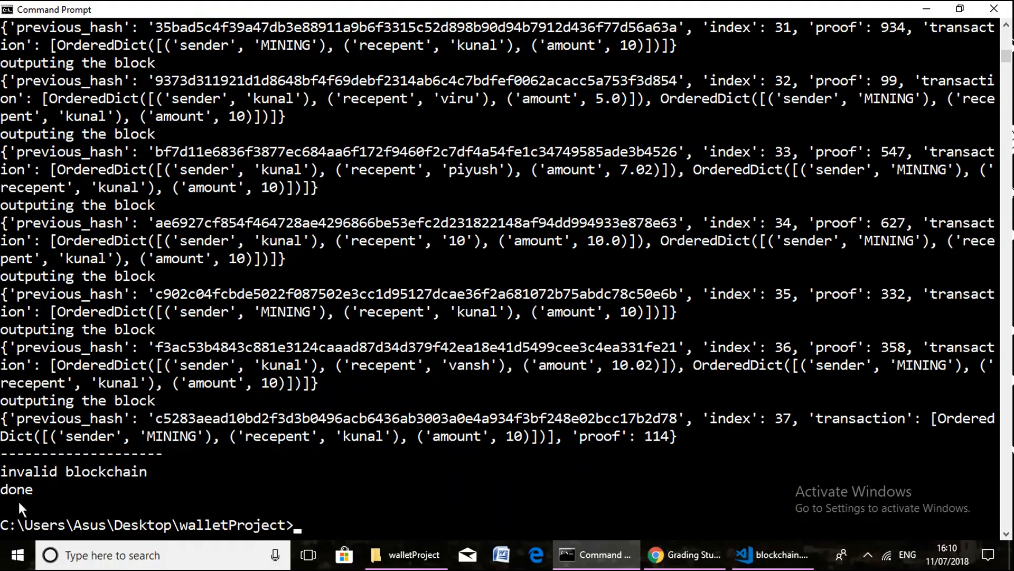
{"action": "mouse_move", "coordinate": [406, 529]}
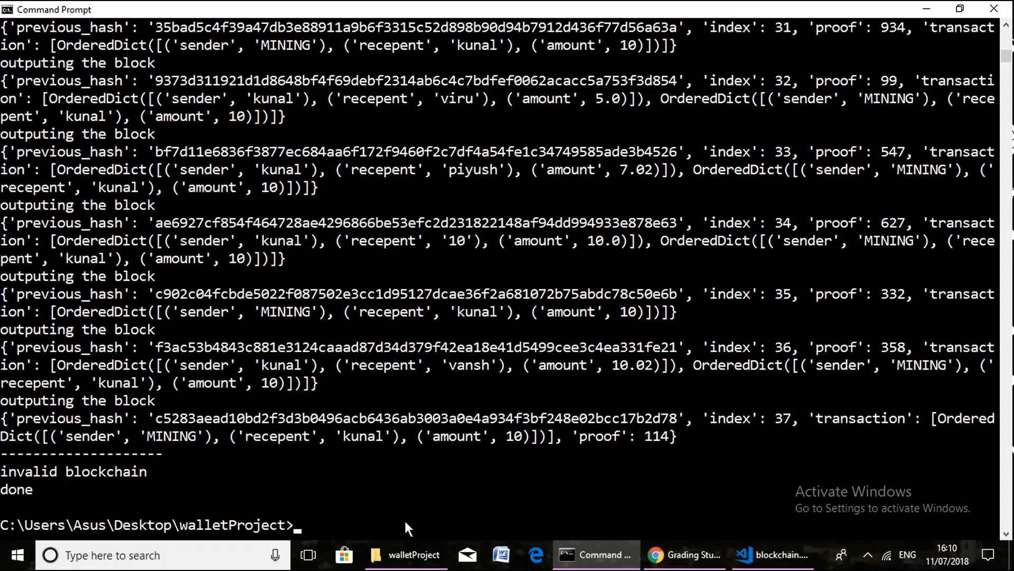
{"action": "mouse_move", "coordinate": [372, 537]}
{"action": "type", "text": "q"}
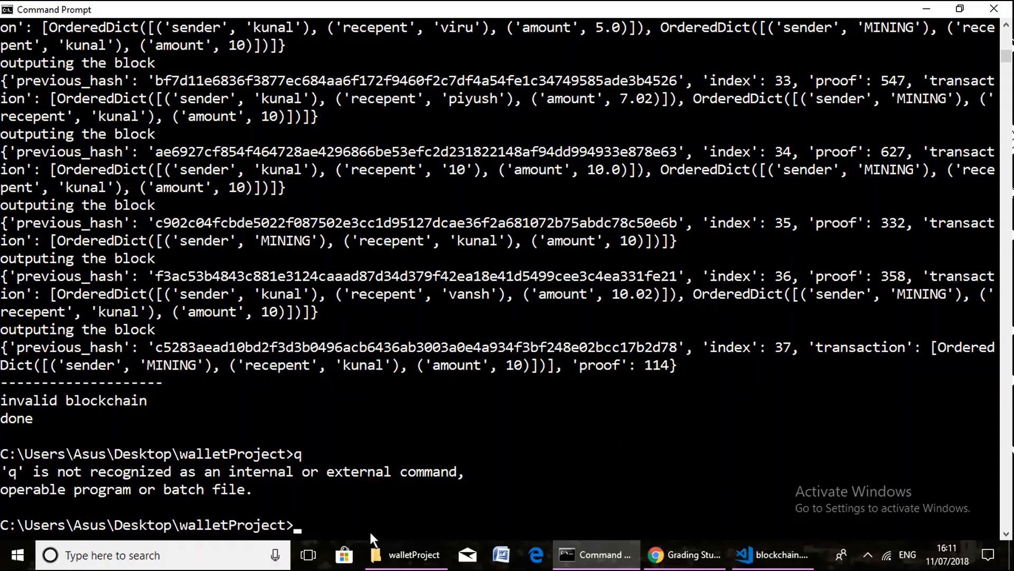
Step: Relaunch python blockchain.py so the wallet menu returns before quitting with q
{"action": "type", "text": "python blockchain.py"}
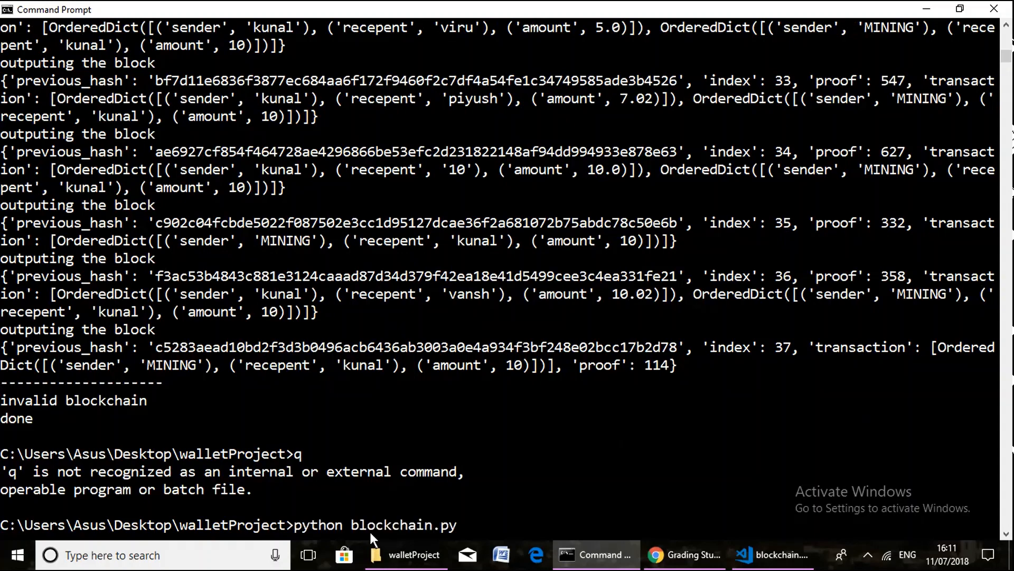
{"action": "key", "text": "Return"}
{"action": "type", "text": "q"}
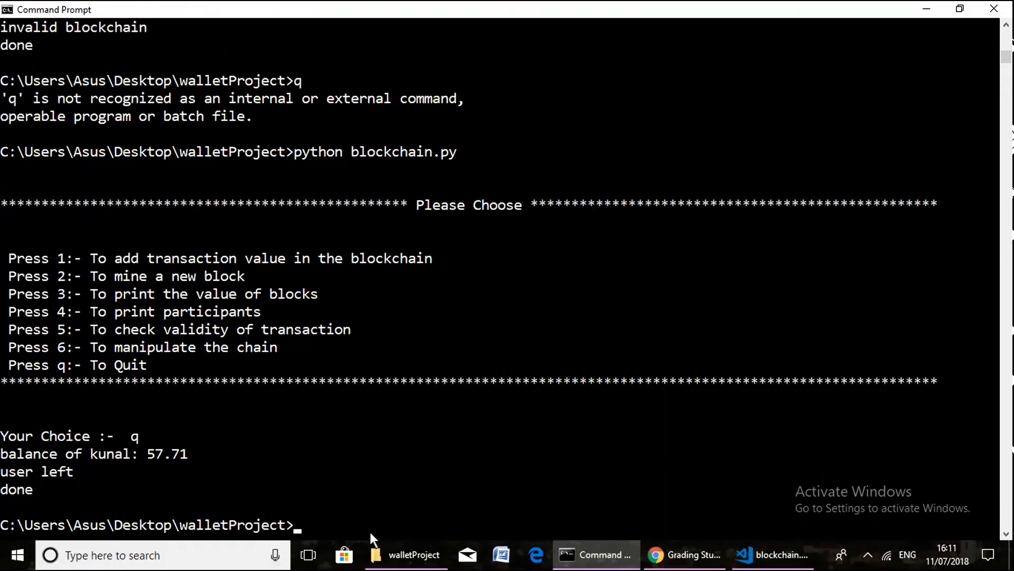
{"action": "mouse_move", "coordinate": [9, 460]}
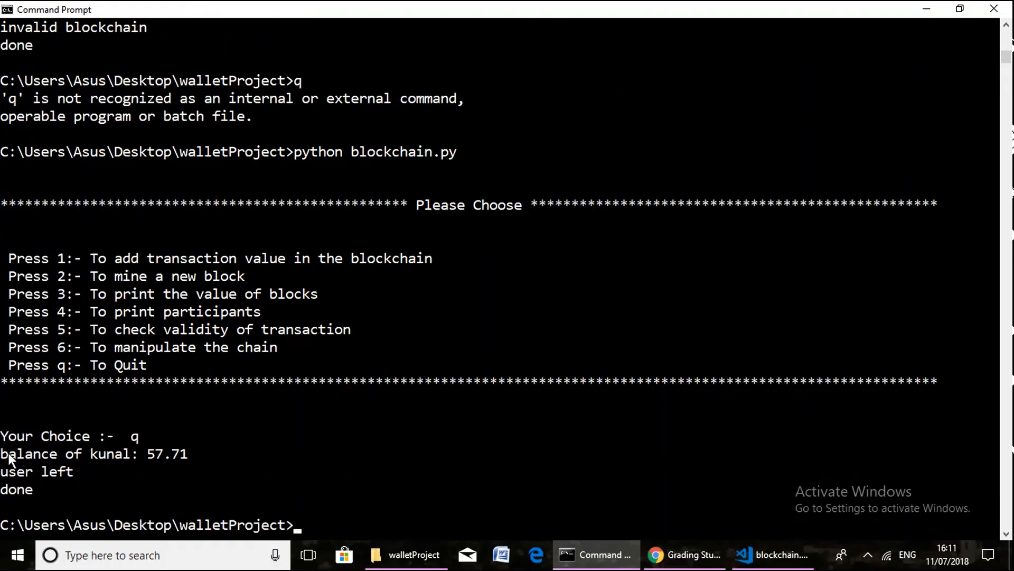
{"action": "mouse_move", "coordinate": [94, 466]}
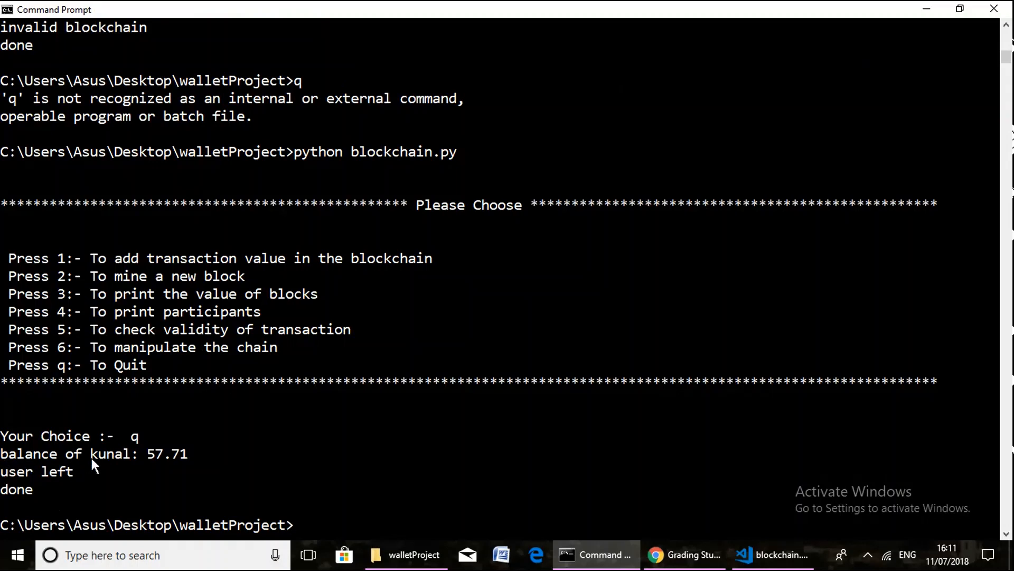
{"action": "mouse_move", "coordinate": [40, 495]}
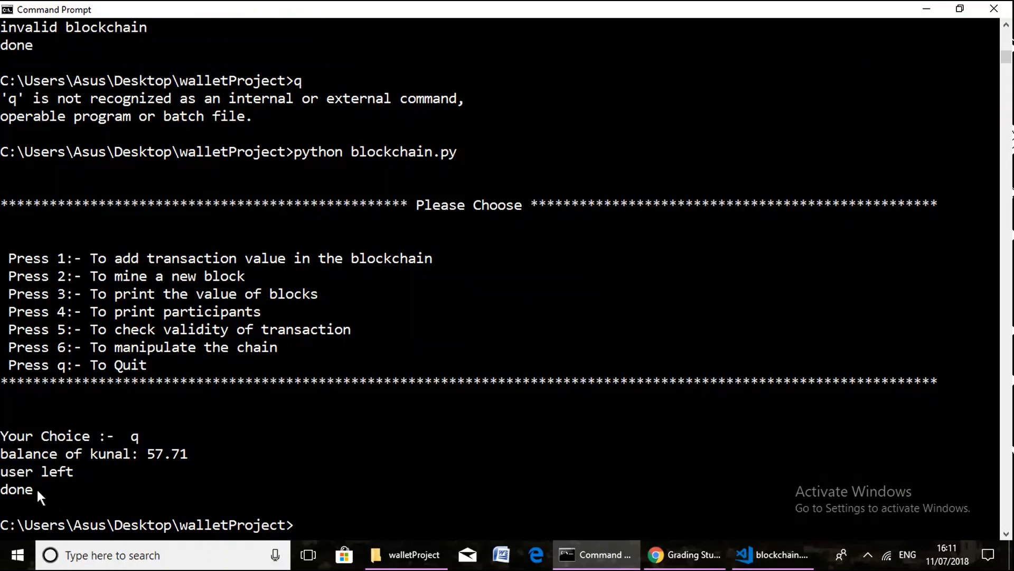
{"action": "mouse_move", "coordinate": [39, 482]}
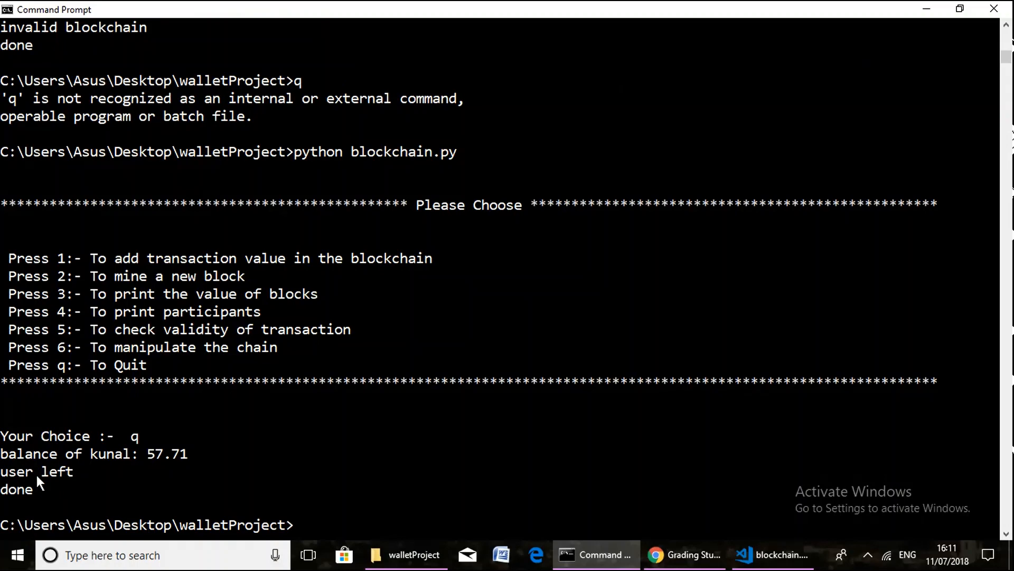
{"action": "mouse_move", "coordinate": [31, 500]}
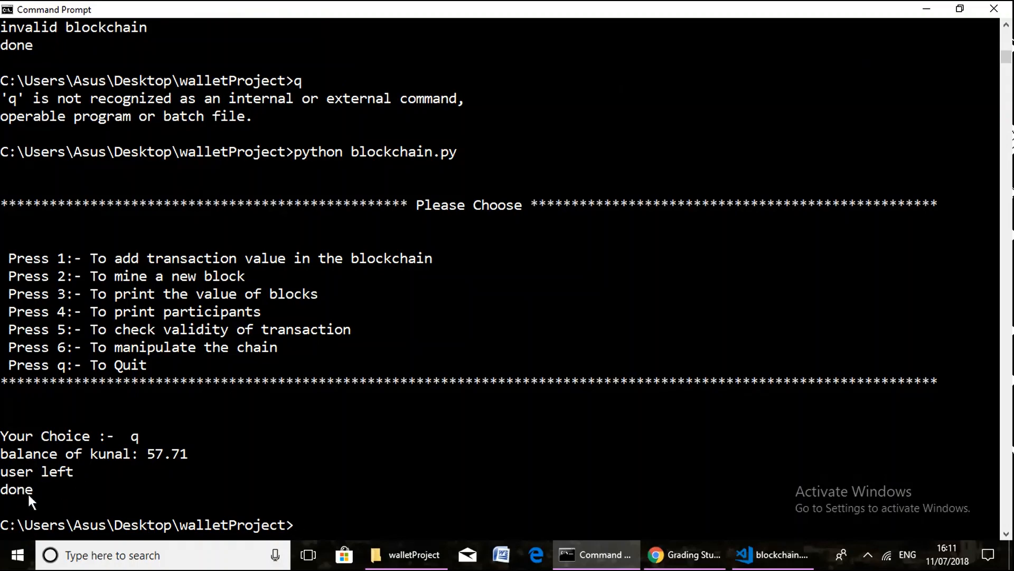